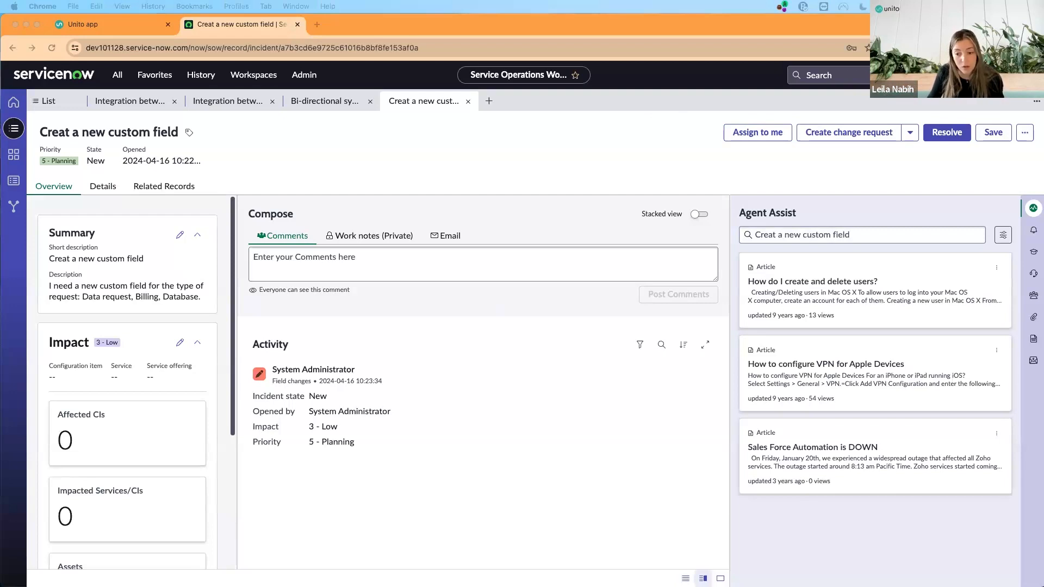
Switch from the ServiceNow incident to the Unito workflows dashboard
left_click(94, 24)
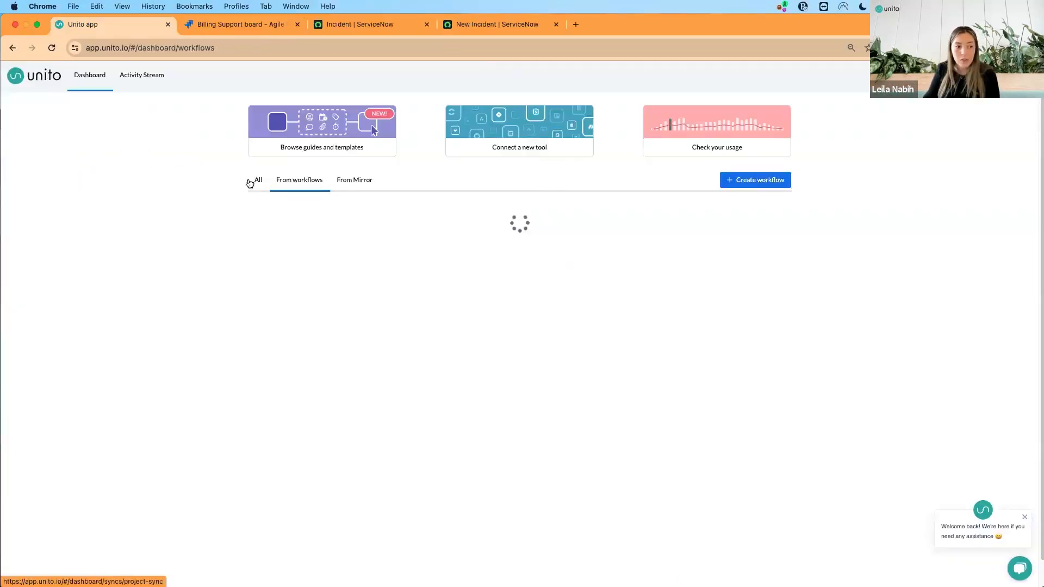
Start a new workflow with Jira Cloud as second tool, choosing the ServiceNow administrator account and Jira projects
left_click(755, 179)
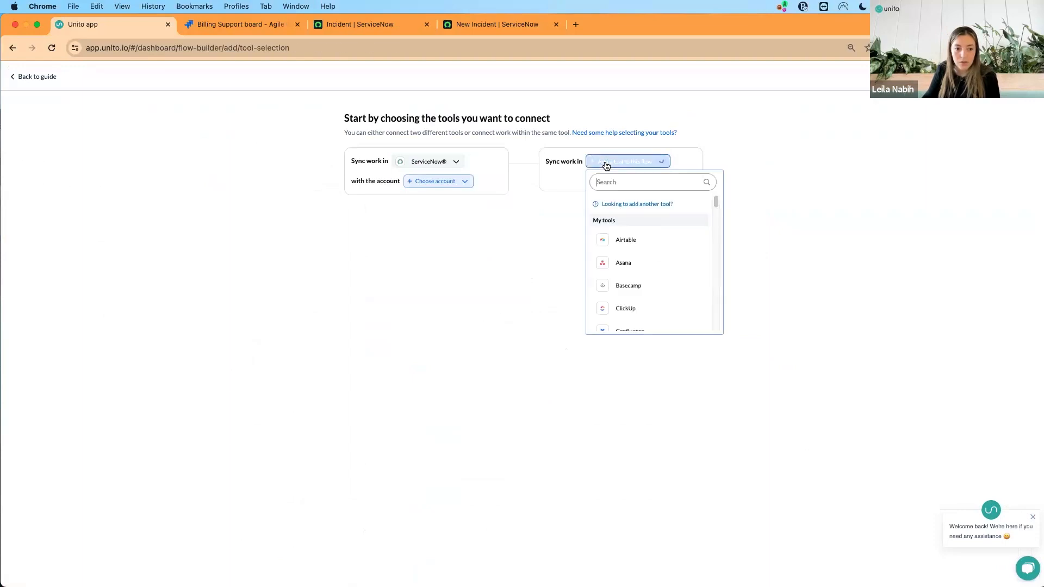
type("jira")
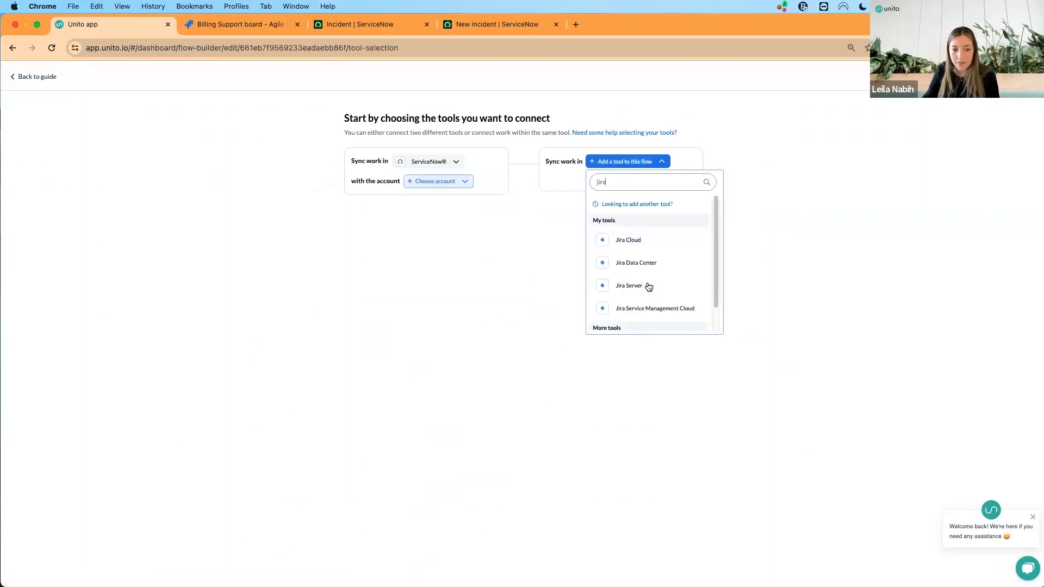
mouse_move(654, 246)
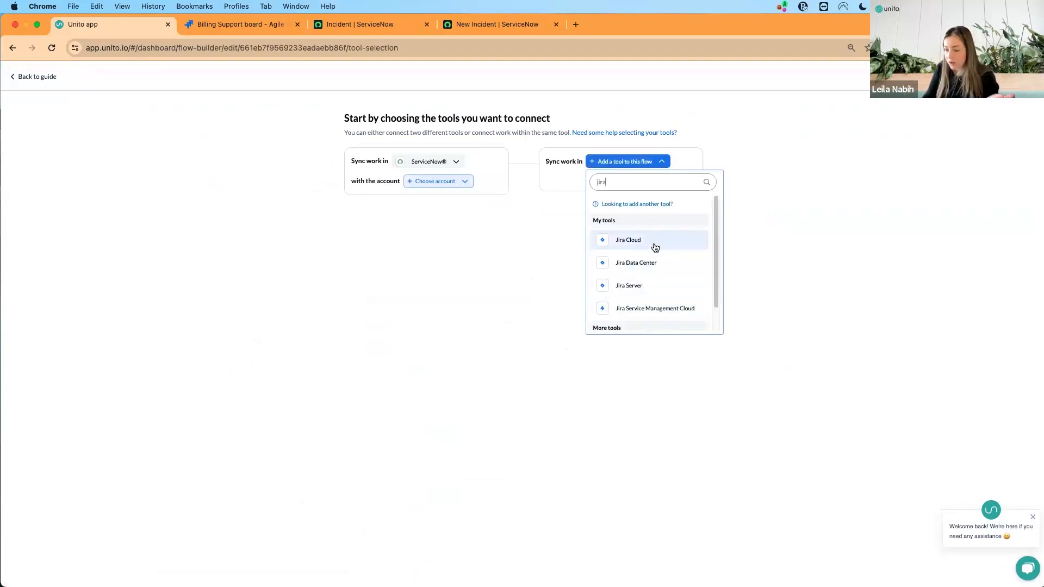
left_click(627, 240)
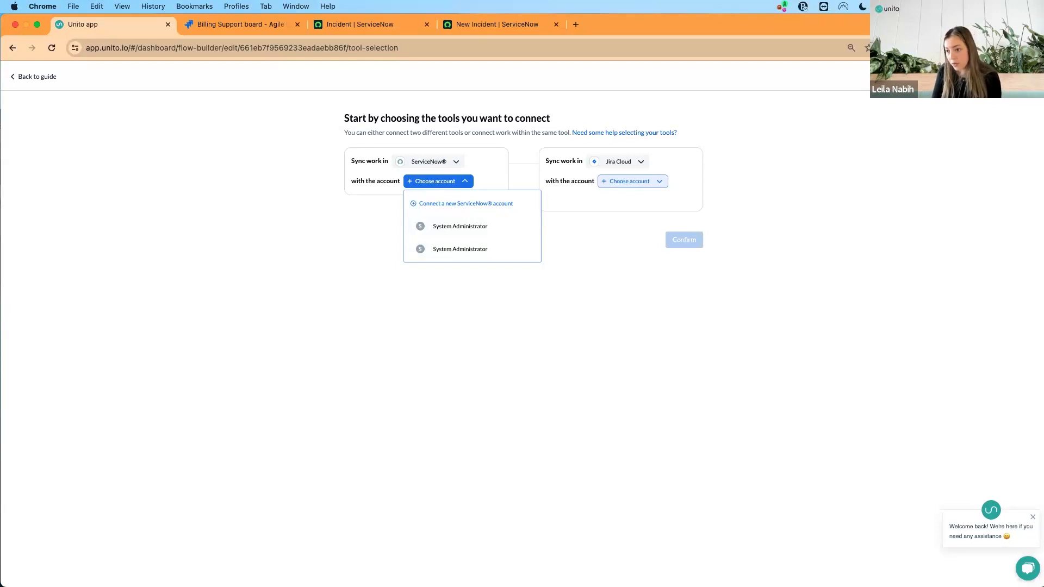
left_click(459, 227)
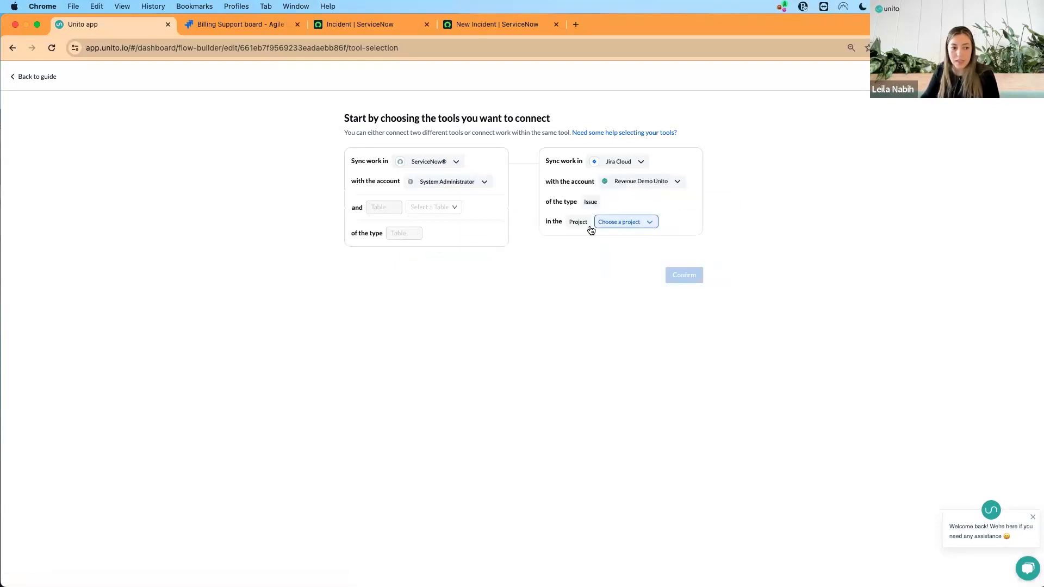
left_click(619, 222)
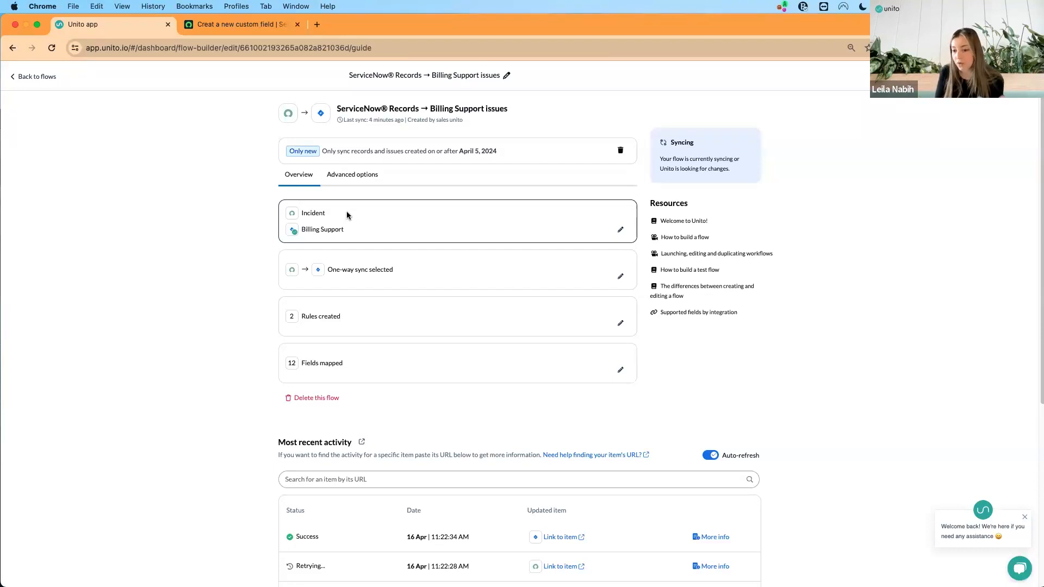
mouse_move(498, 326)
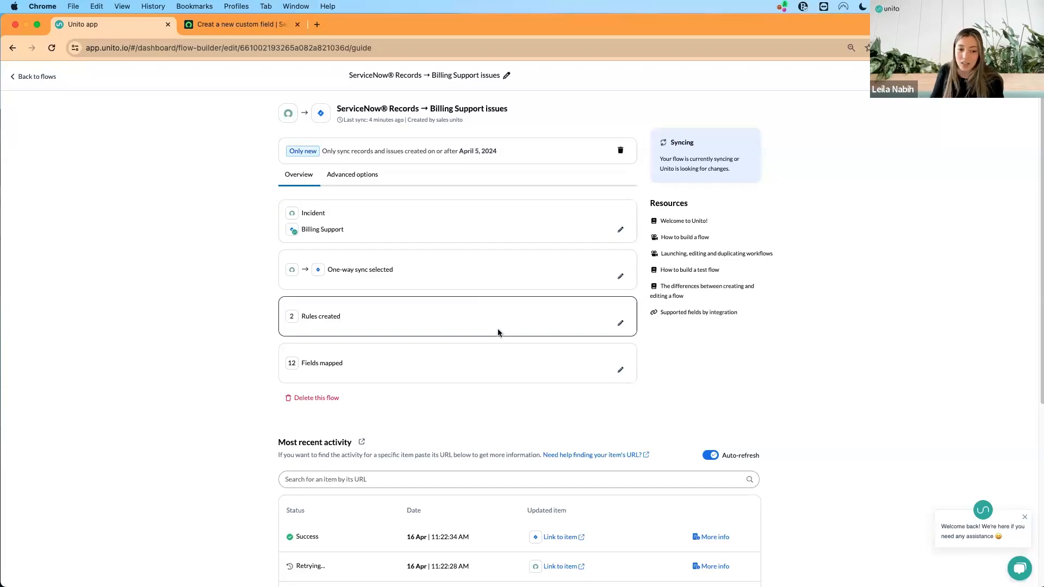
Edit the flow's rules showing Incident records from Apr 5, 2024 with Category Inquiry / Help
left_click(620, 323)
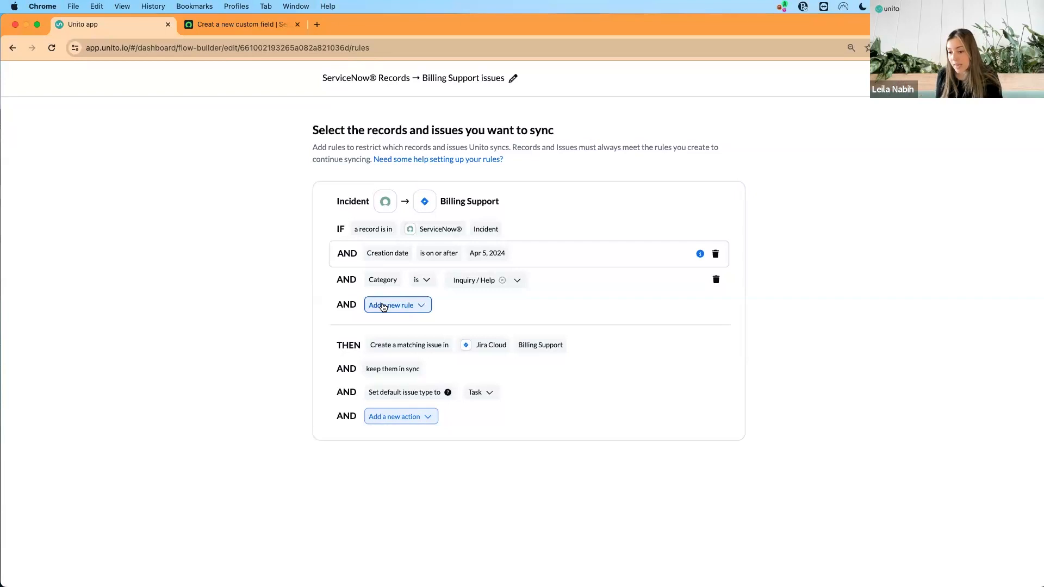
left_click(393, 304)
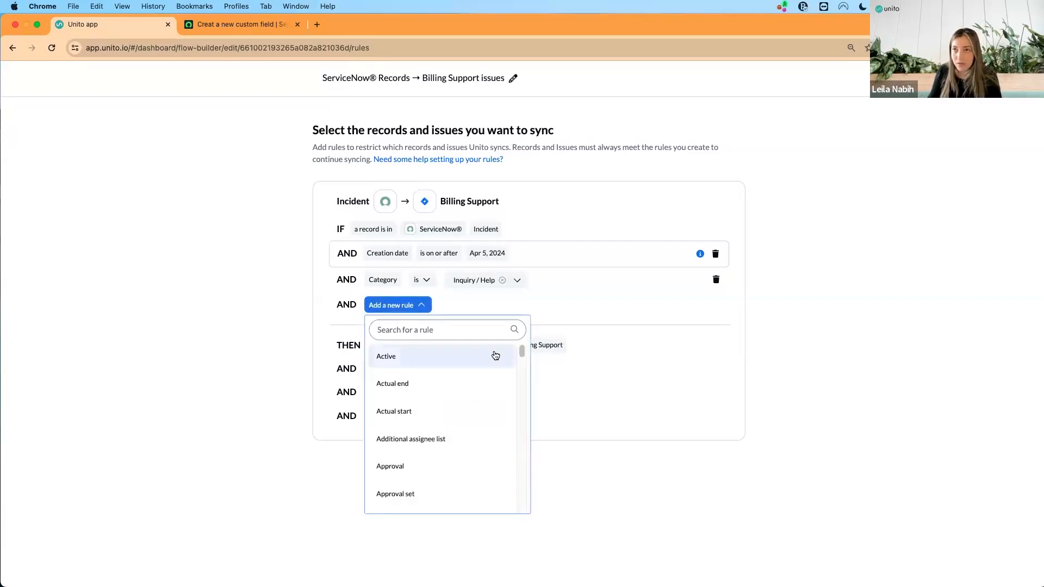
mouse_move(493, 354)
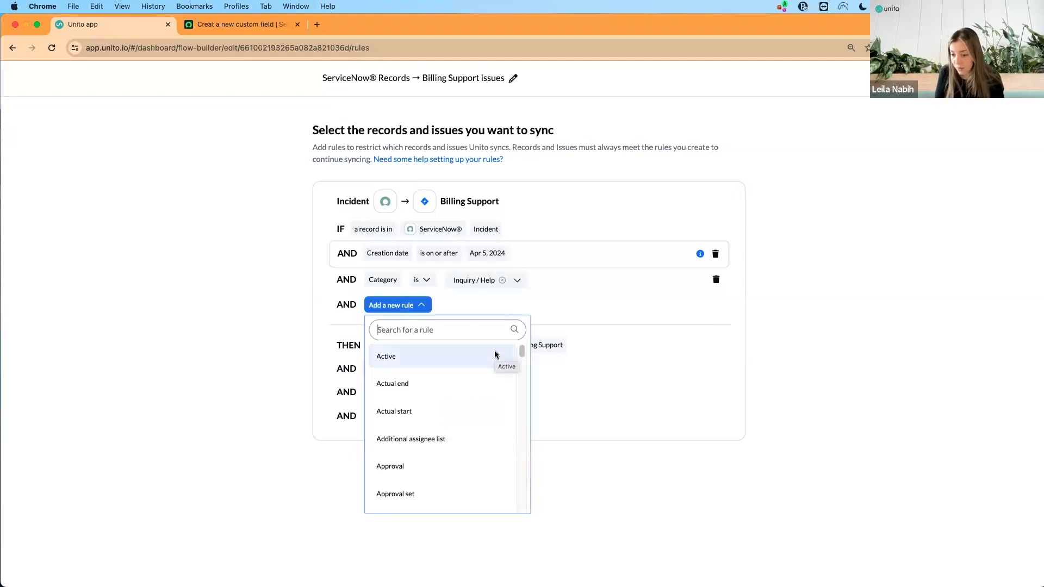
scroll("down", 3)
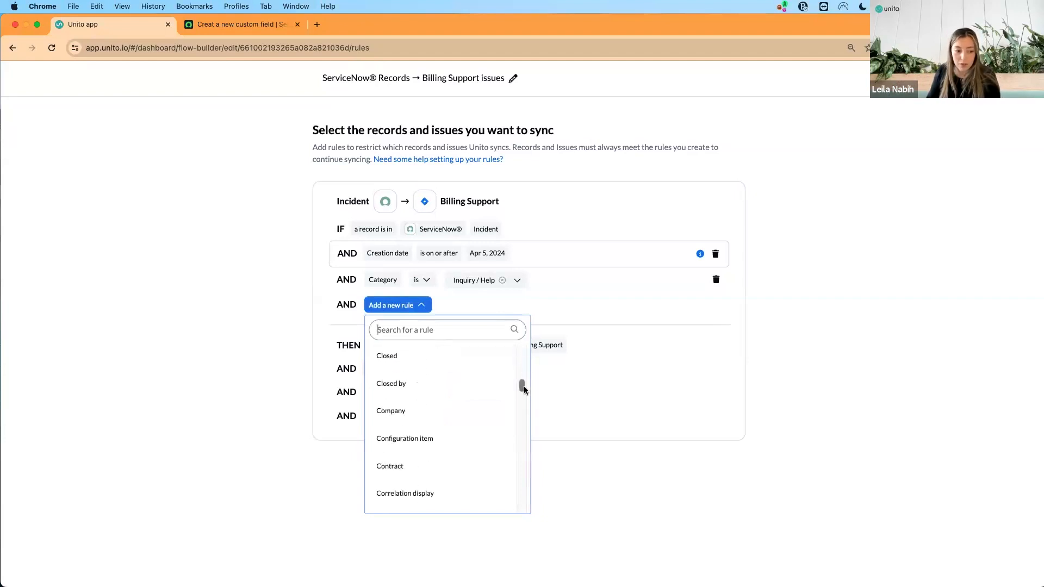
scroll("down", 3)
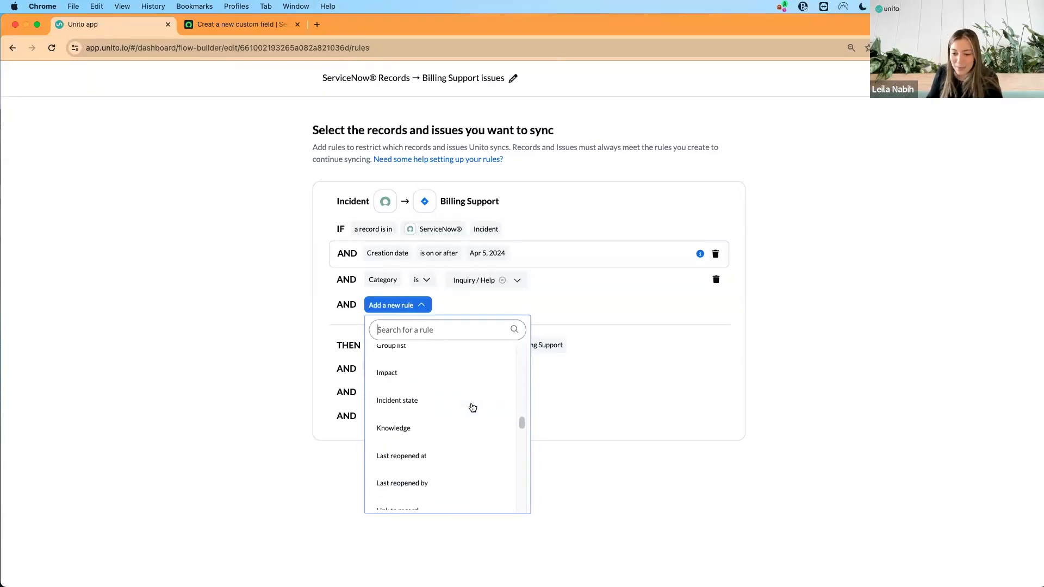
mouse_move(808, 332)
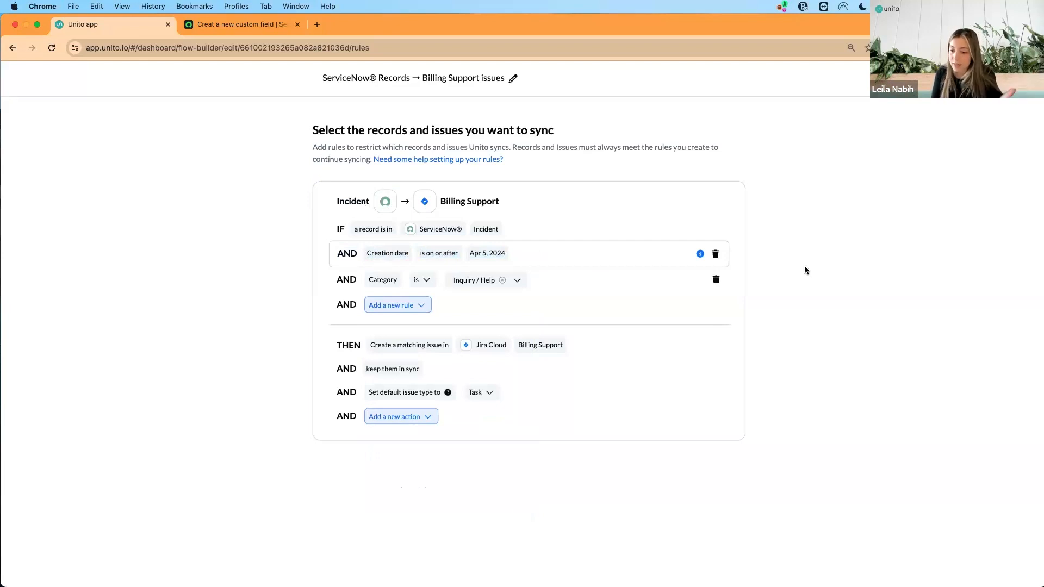
mouse_move(990, 426)
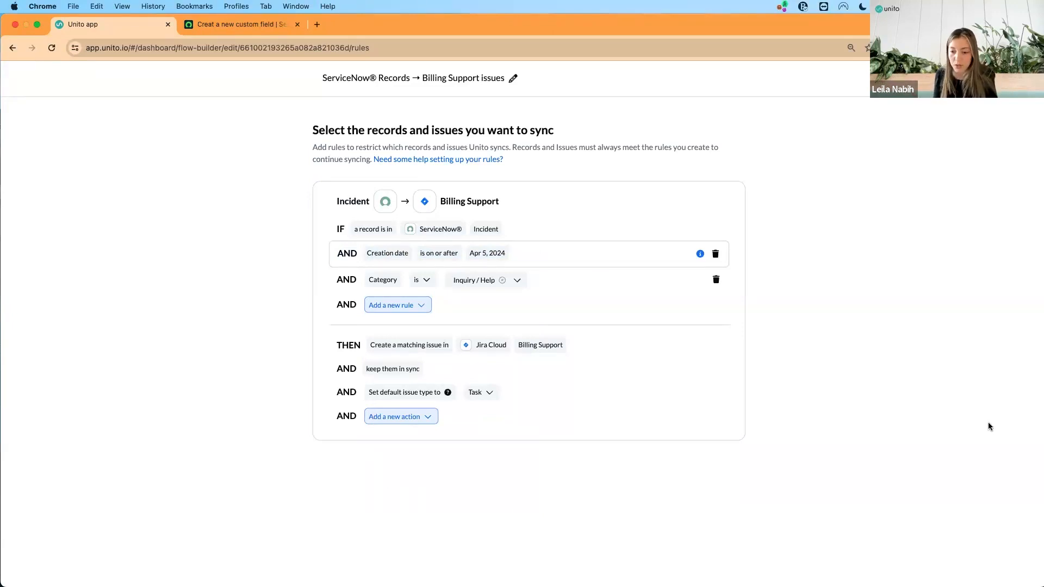
mouse_move(481, 393)
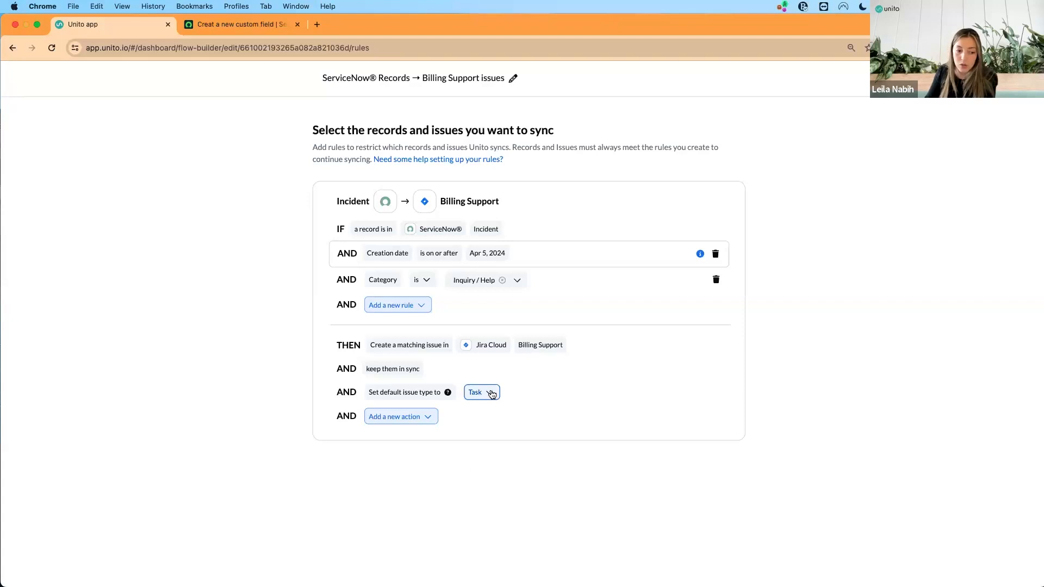
Review the default issue type choices, keeping Task, and head back toward the overview
left_click(480, 392)
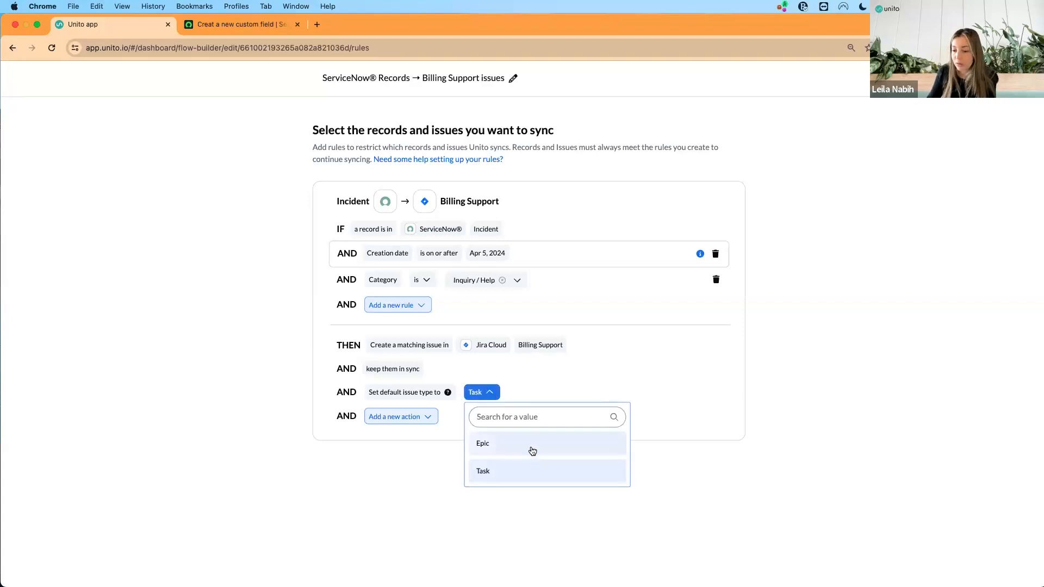
mouse_move(532, 451)
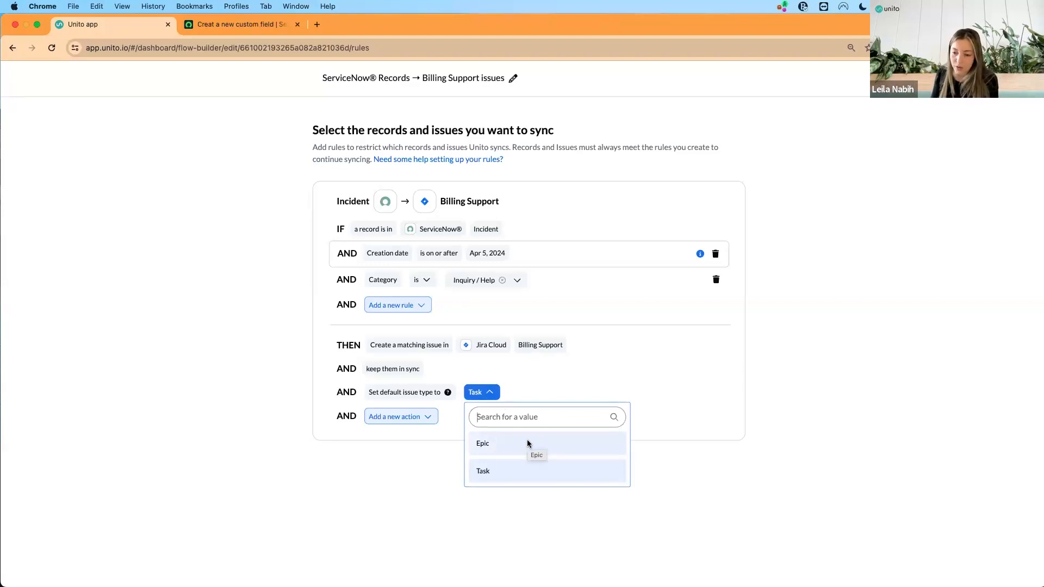
mouse_move(803, 315)
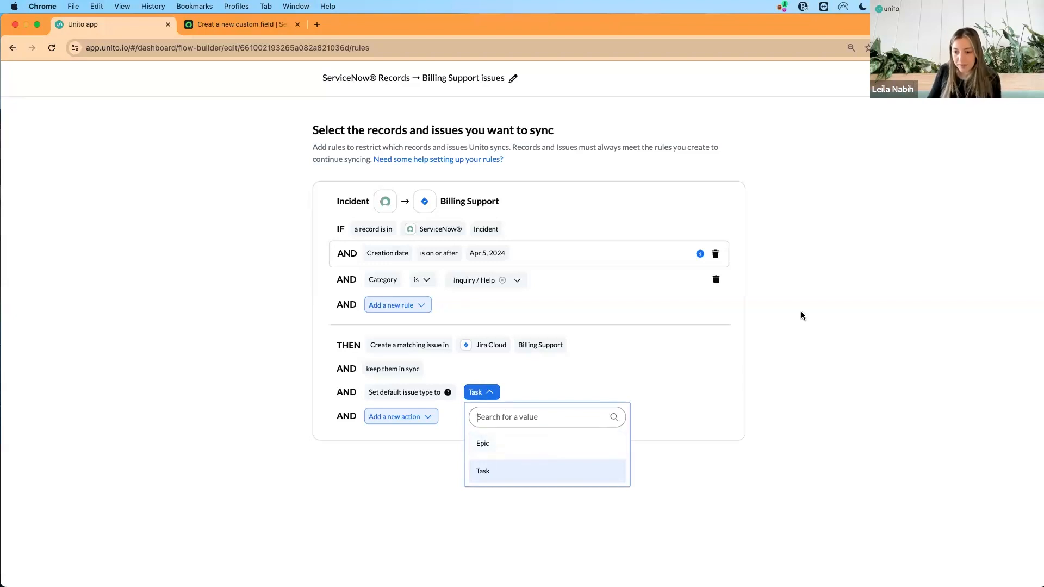
left_click(482, 471)
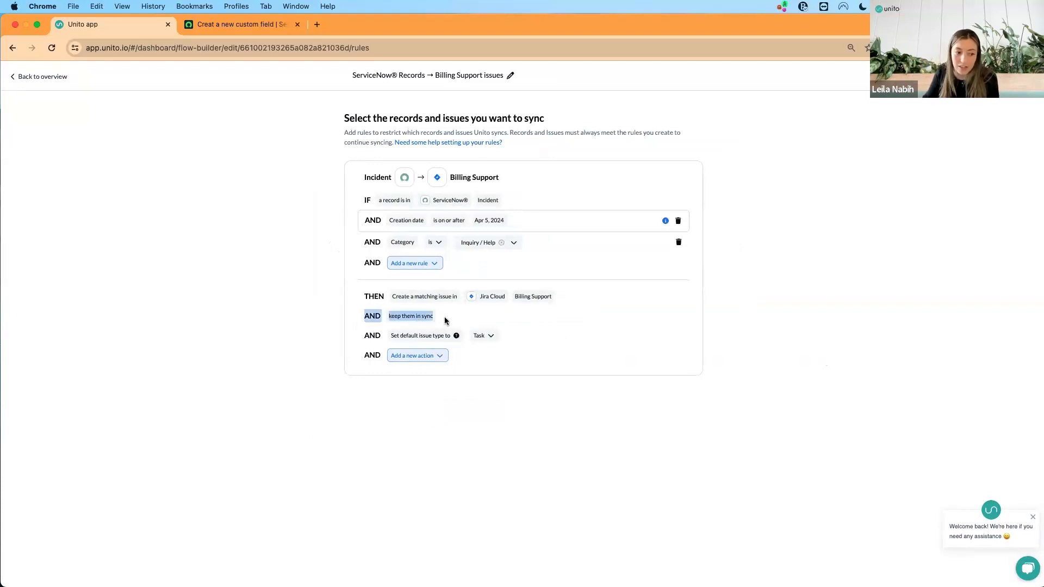
scroll("down", 3)
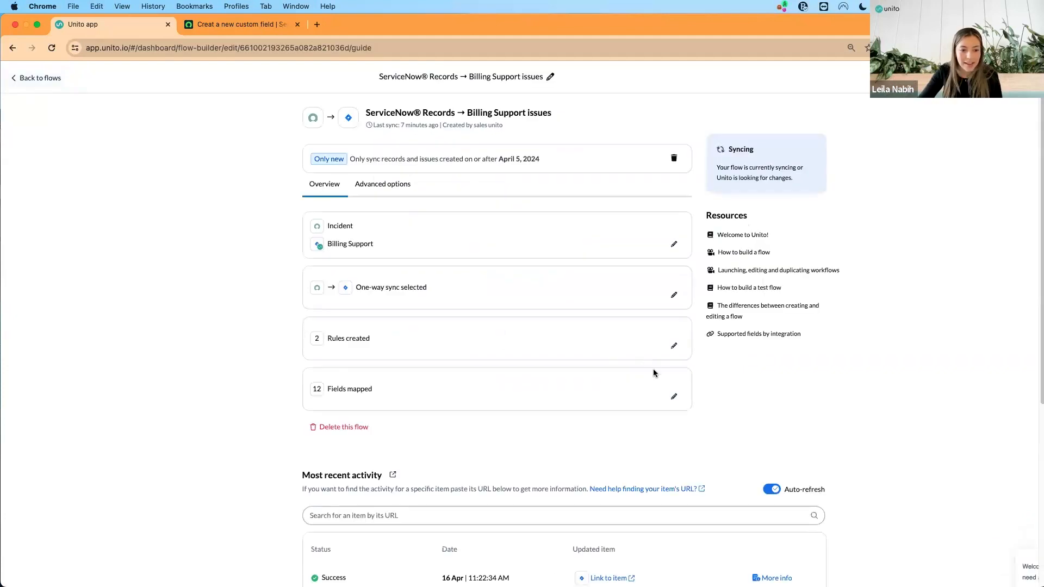
left_click(673, 397)
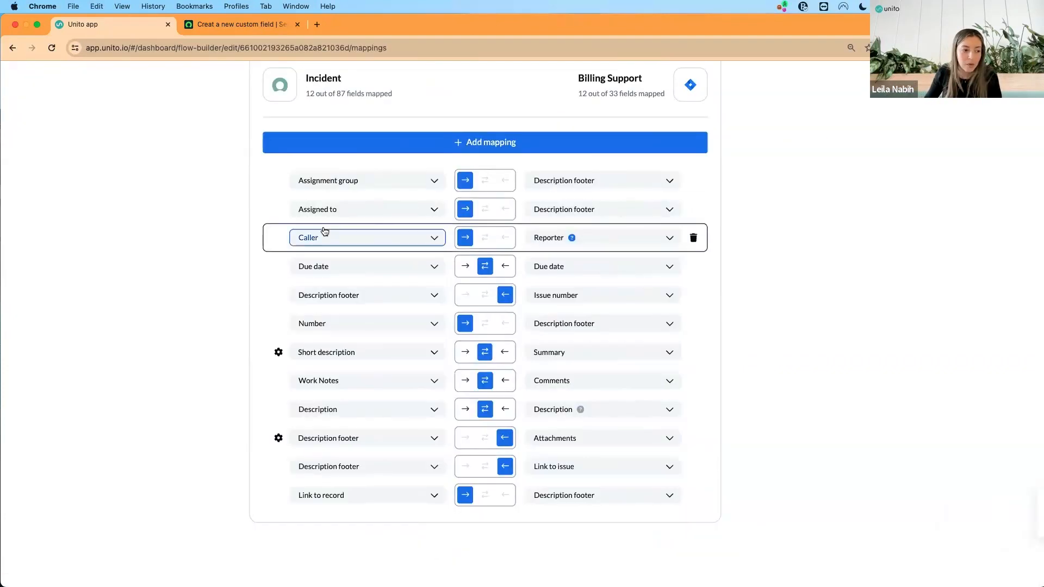
left_click(360, 323)
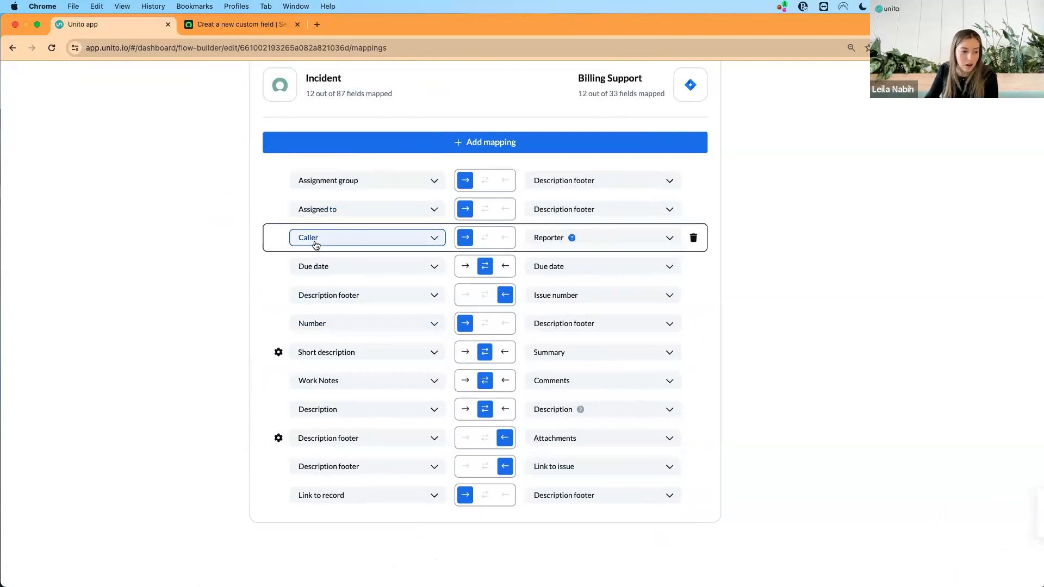
left_click(336, 353)
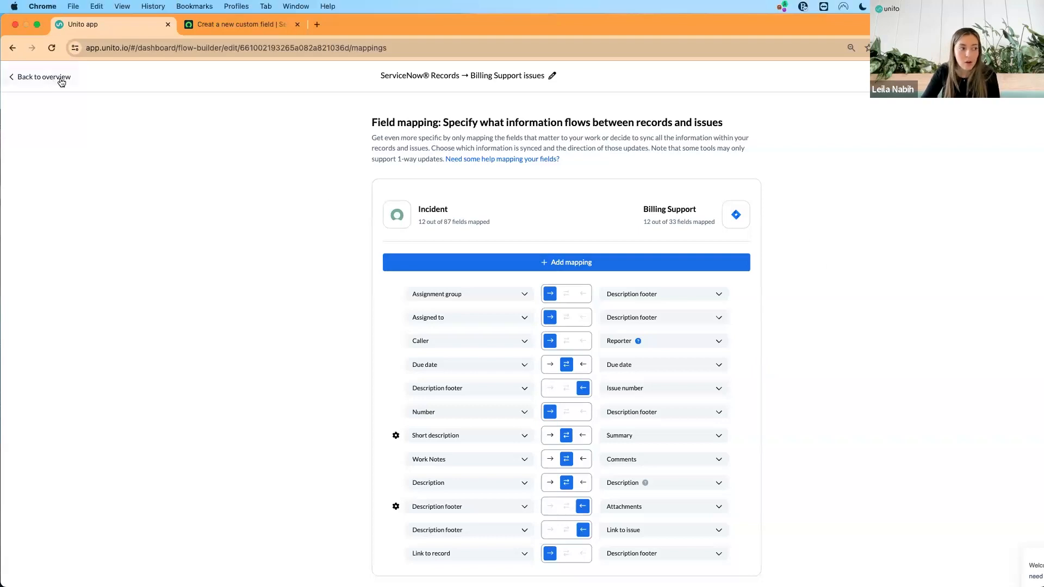
Change the flow's sync direction to two-way between Incident and Billing Support
left_click(43, 76)
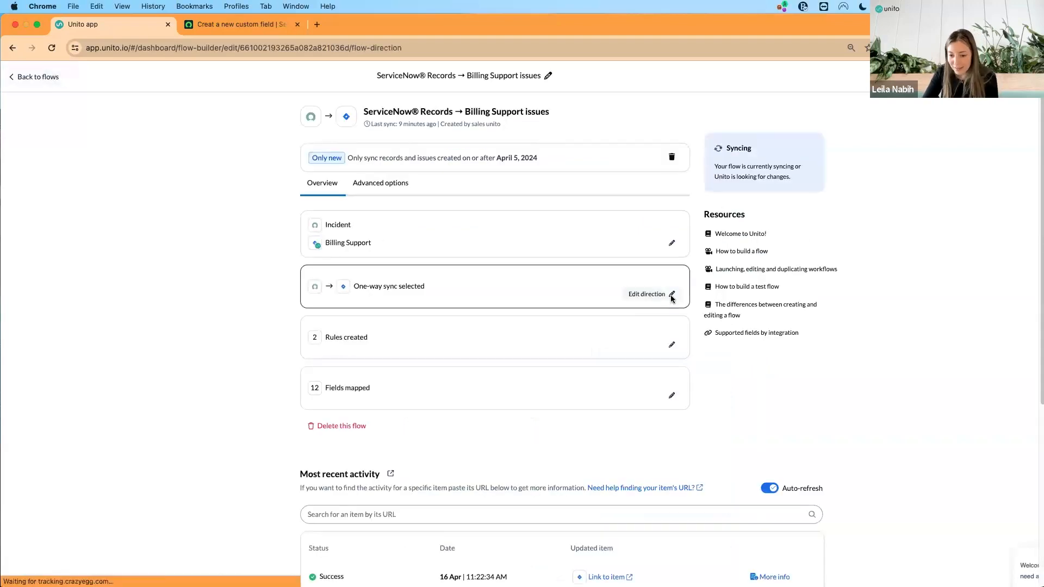
left_click(671, 293)
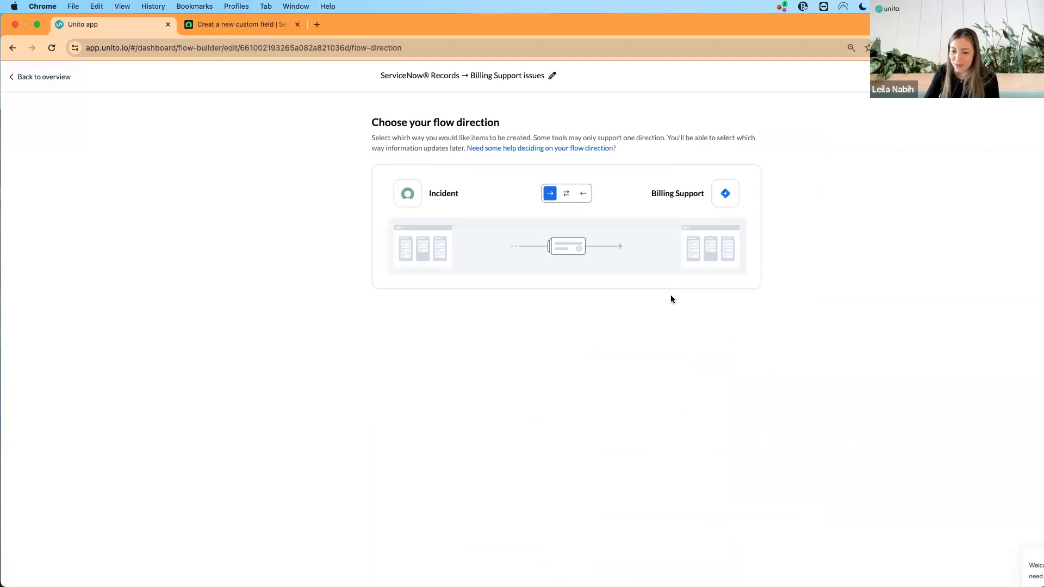
mouse_move(565, 194)
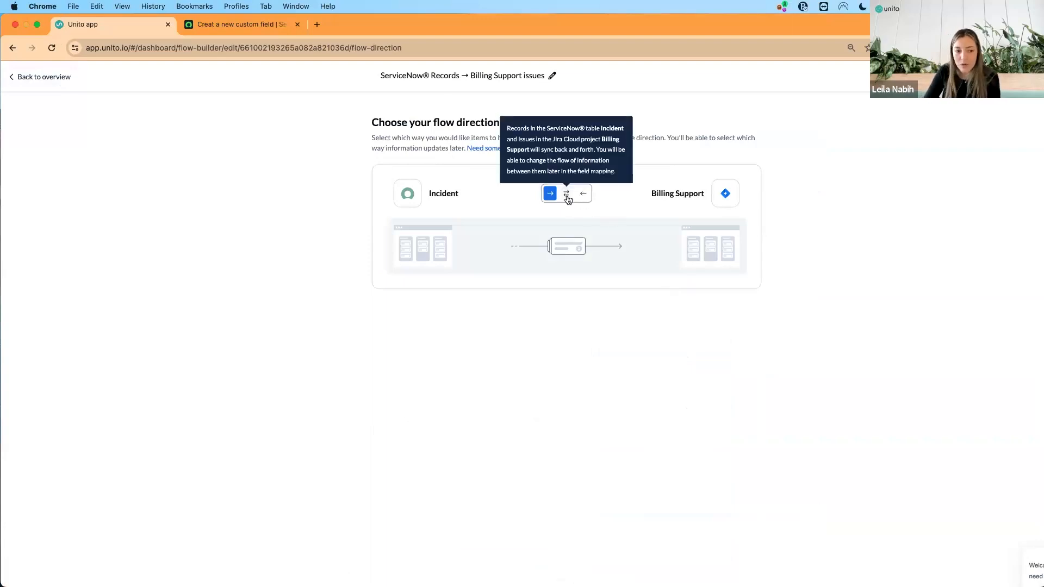
left_click(565, 193)
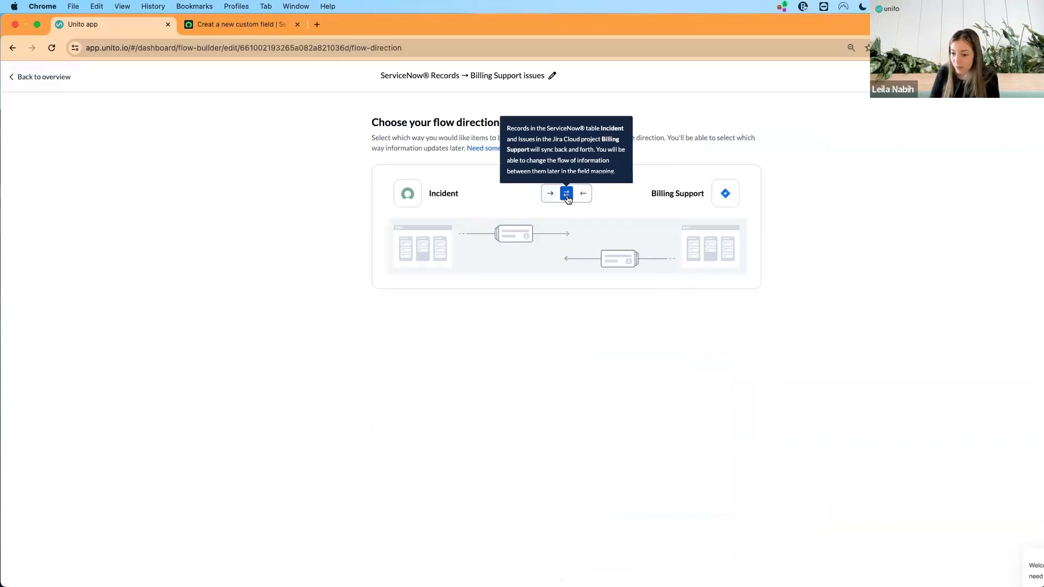
left_click(565, 194)
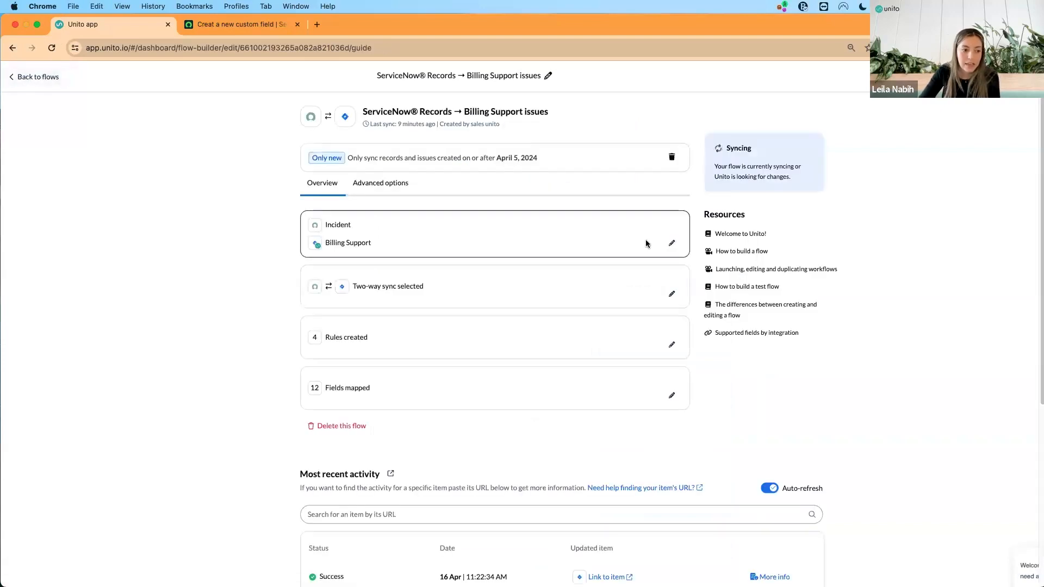
mouse_move(330, 294)
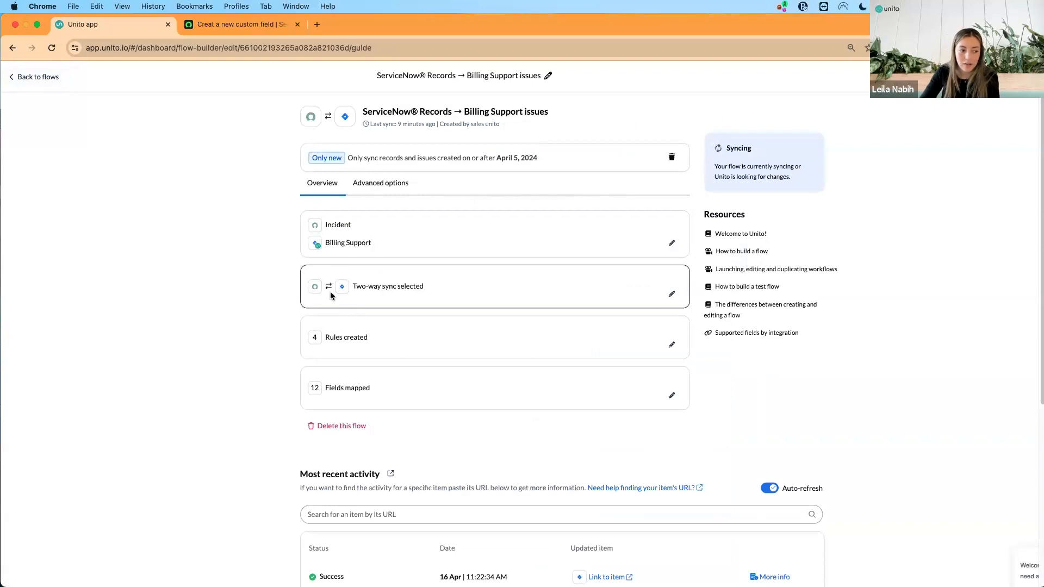
mouse_move(672, 345)
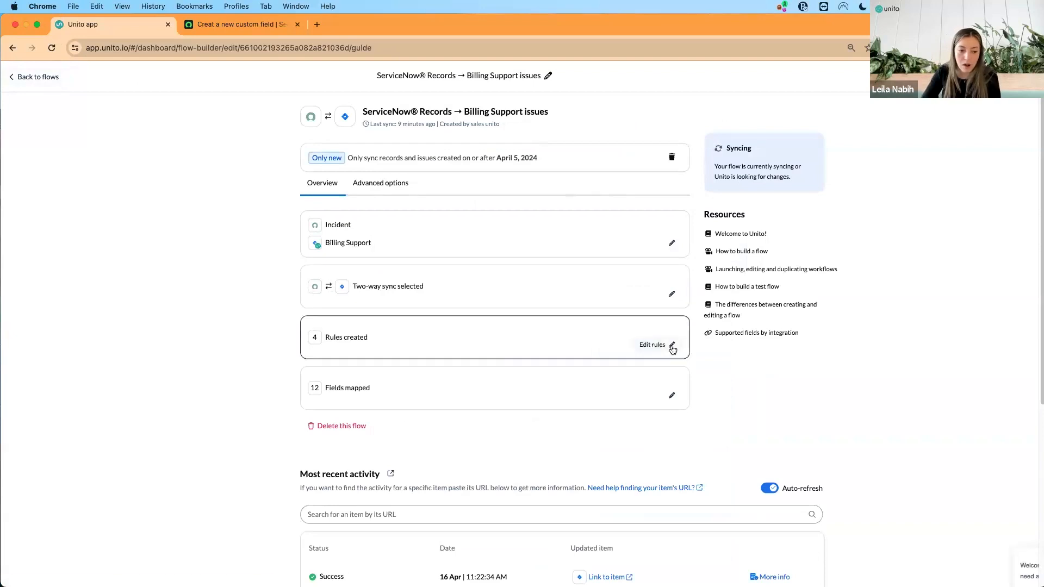
Reopen the sync rules, now including the Billing Support → Incident block with Status Open
left_click(653, 344)
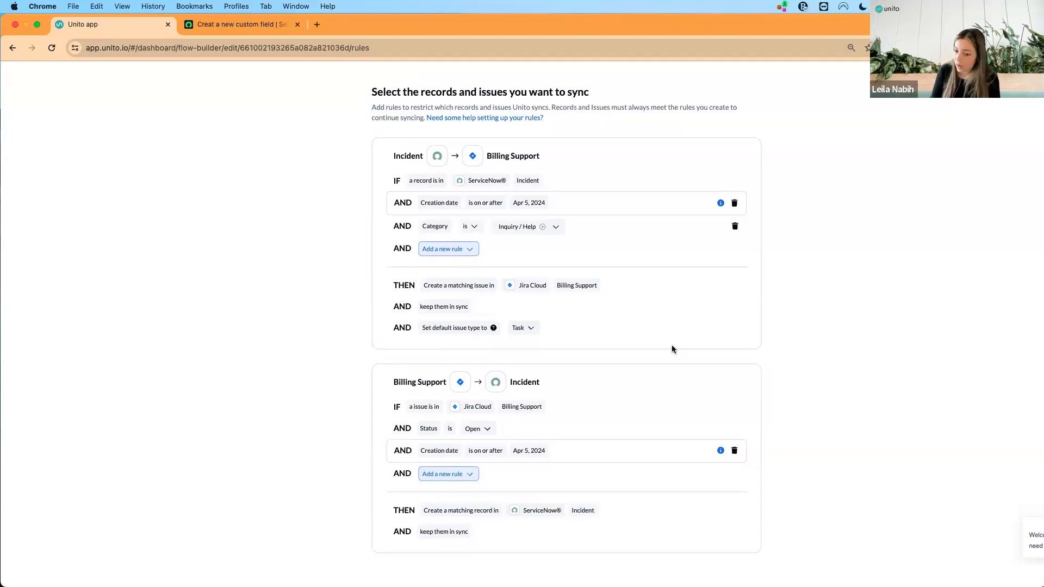
mouse_move(512, 156)
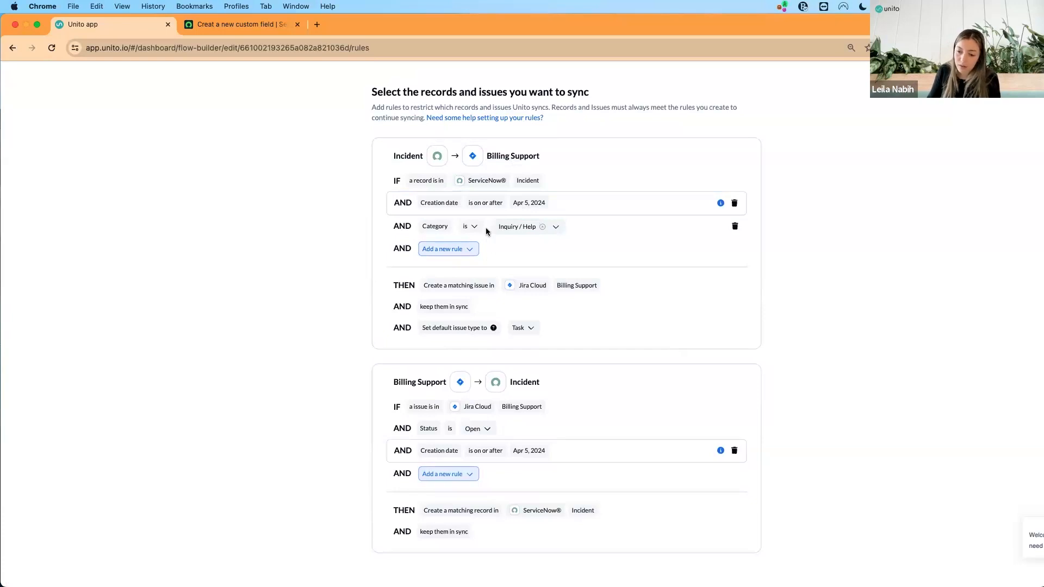
mouse_move(526, 428)
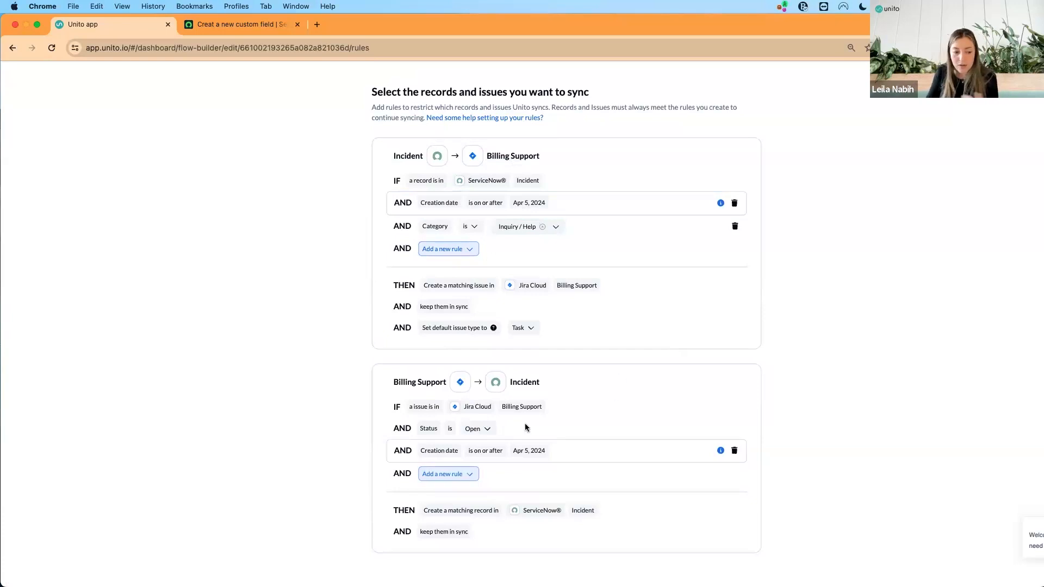
mouse_move(448, 473)
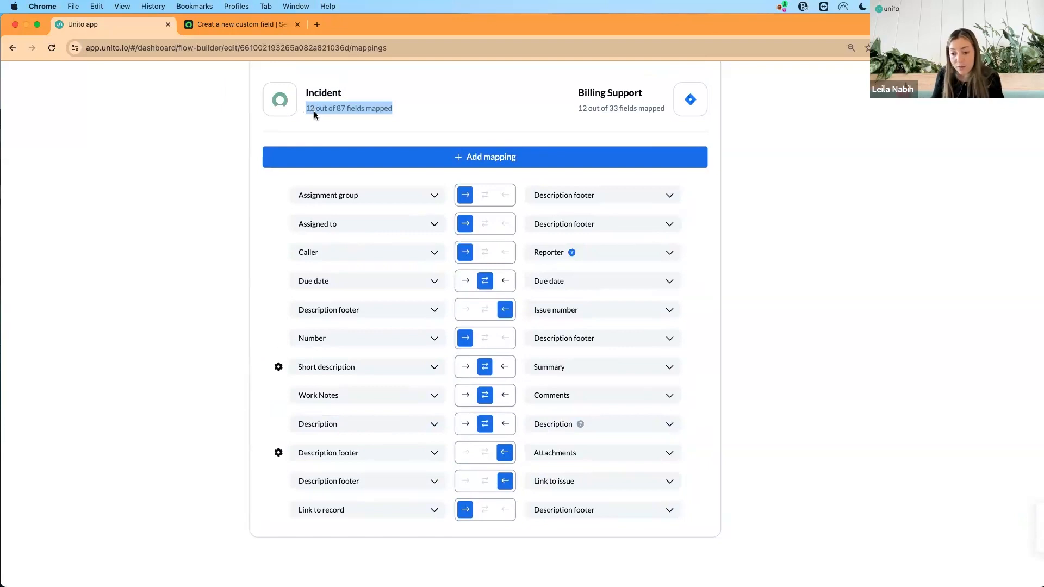
mouse_move(506, 168)
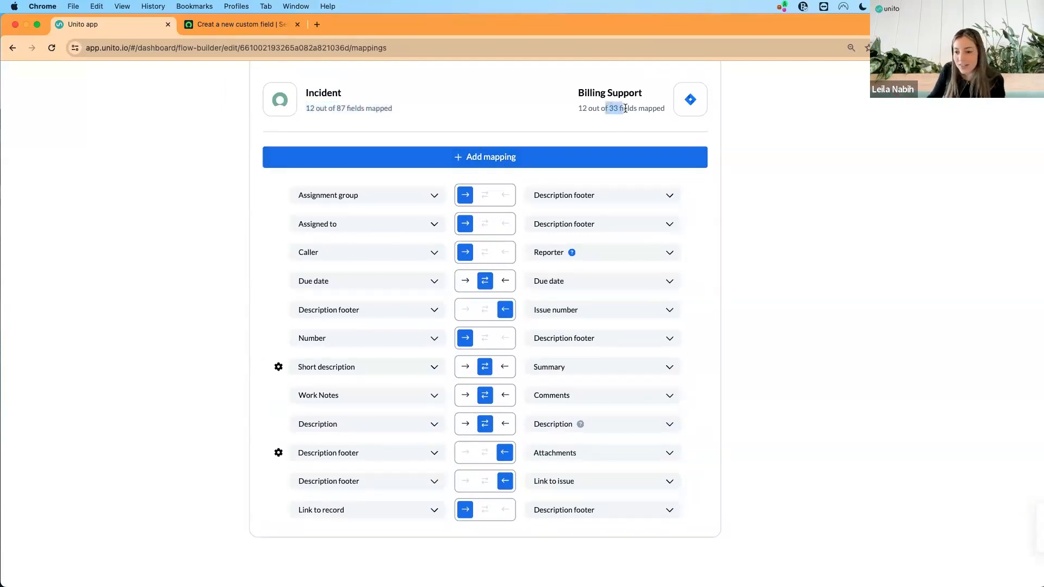
mouse_move(627, 109)
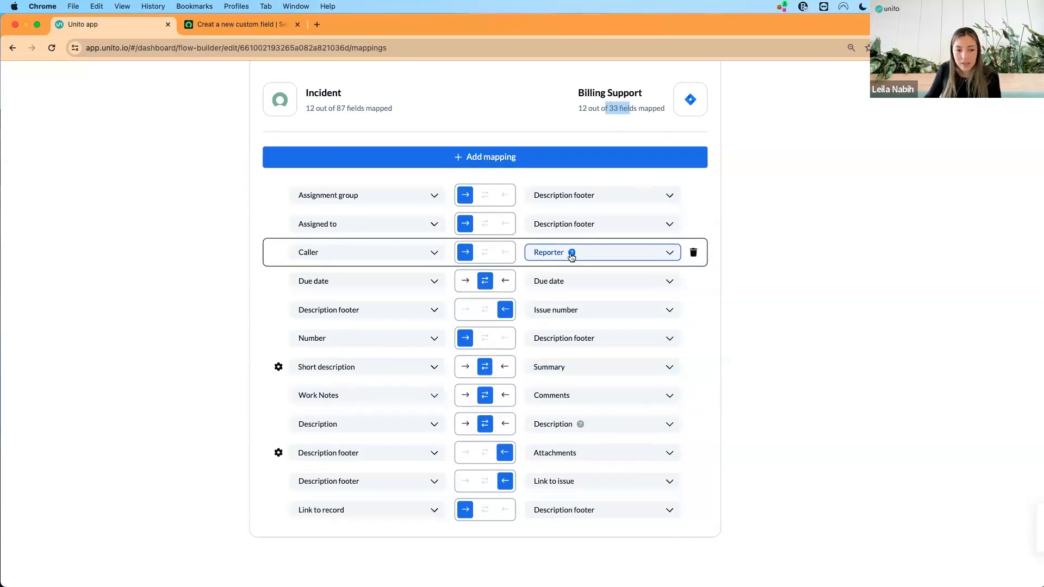
mouse_move(571, 254)
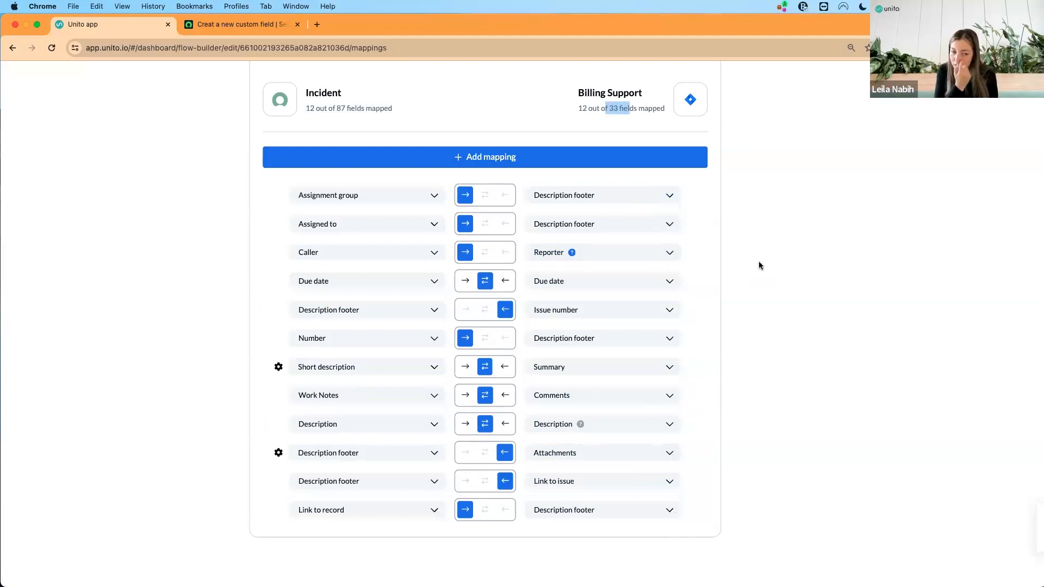
mouse_move(793, 263)
type("st")
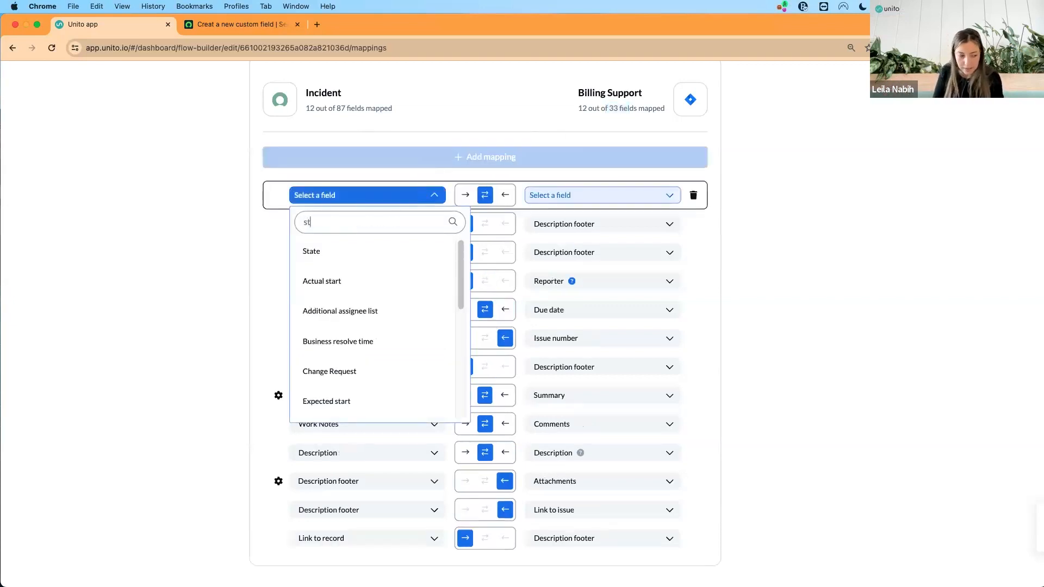
Map Incident State to Billing Support Issue status as a new two-way field mapping
left_click(311, 251)
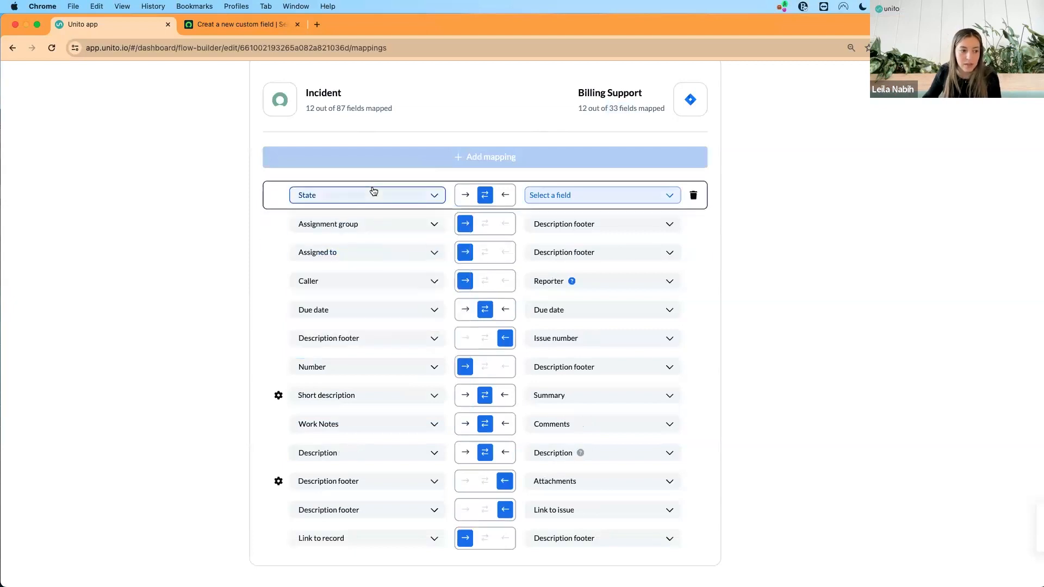
left_click(599, 195)
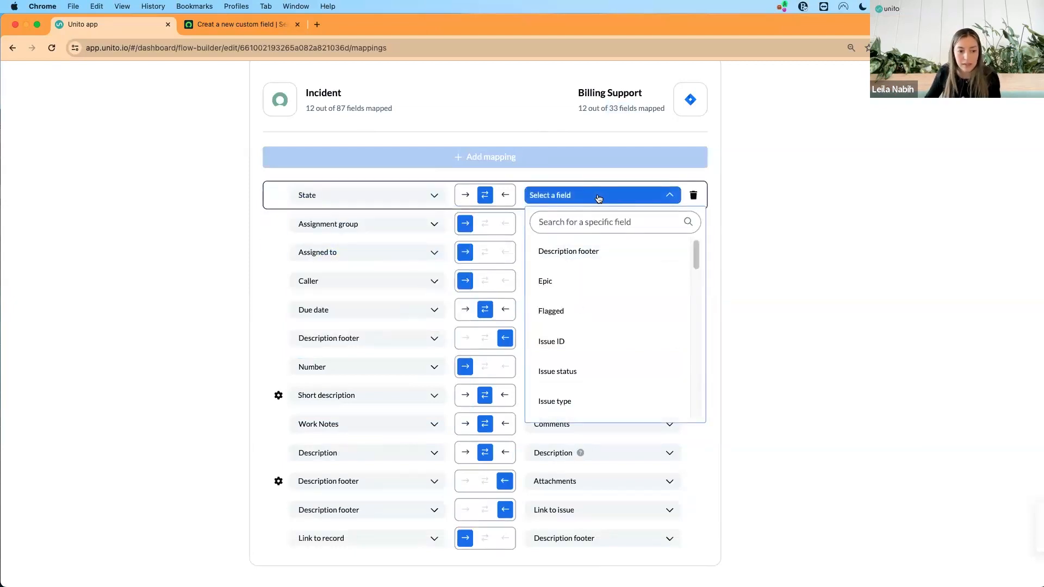
mouse_move(556, 371)
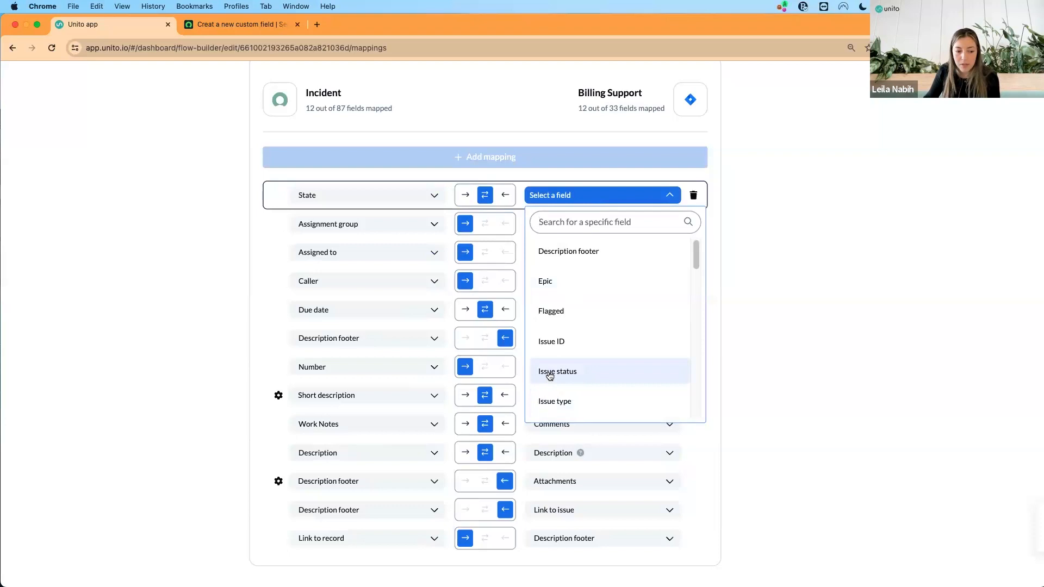
left_click(557, 371)
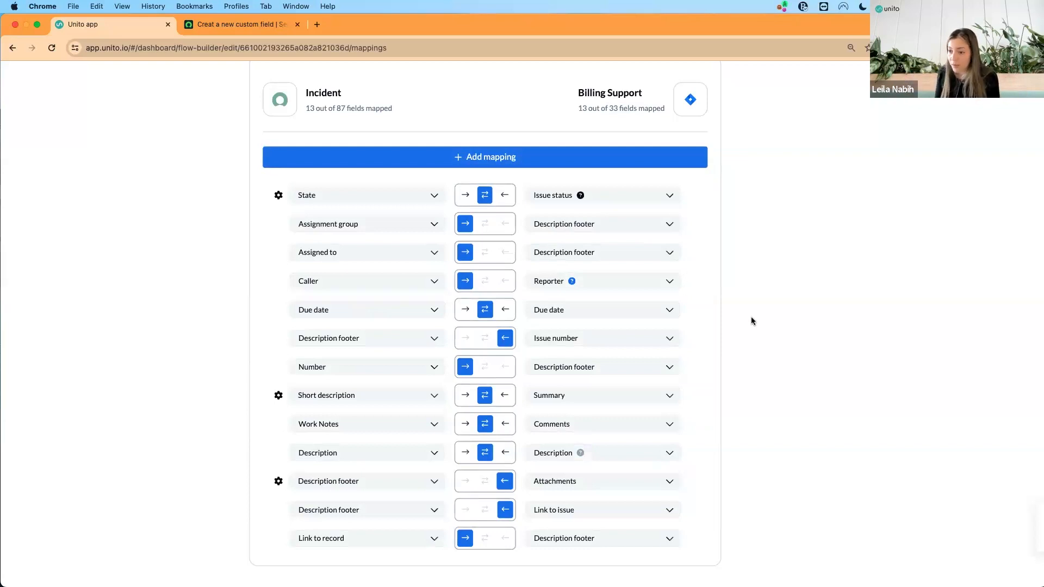
Pair State values: New with To Do, and Canceled plus Closed with Done
left_click(278, 195)
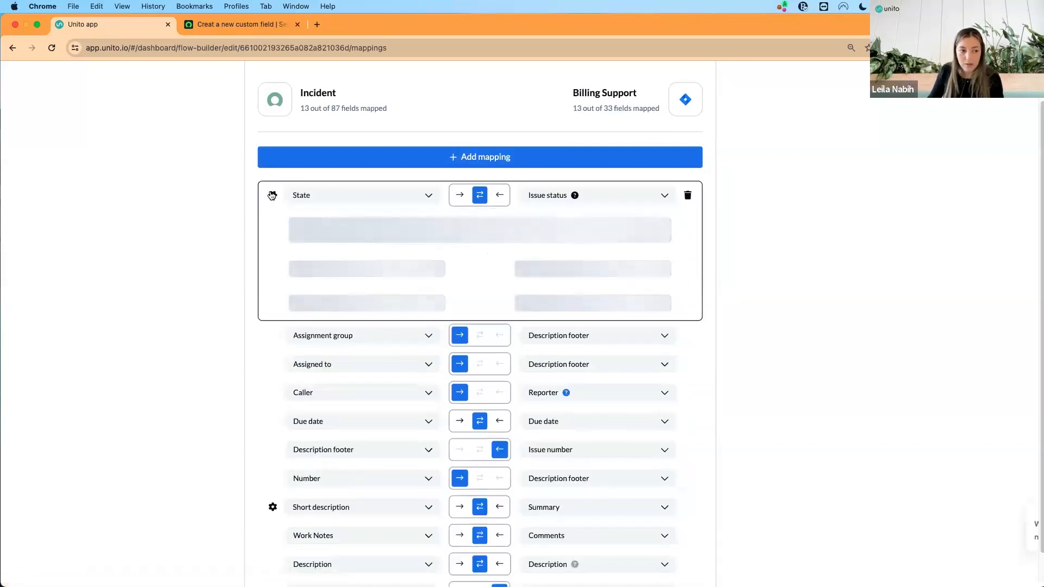
left_click(301, 195)
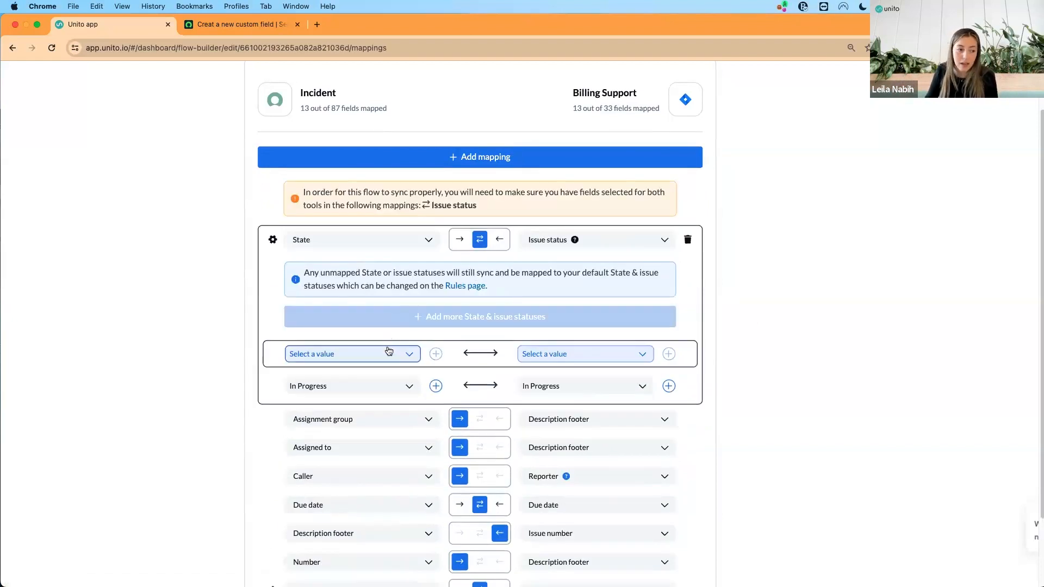
left_click(351, 353)
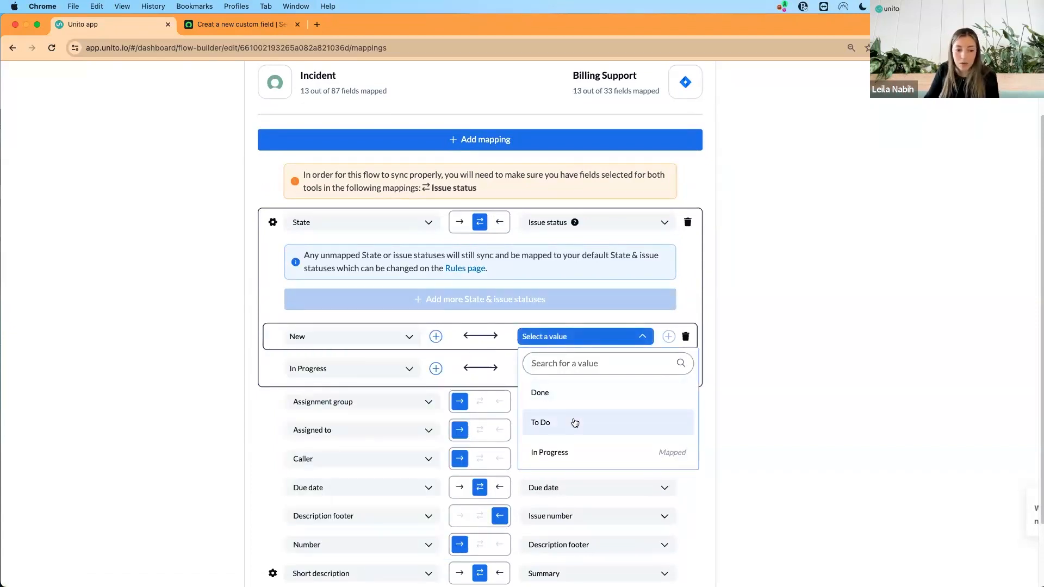
left_click(540, 392)
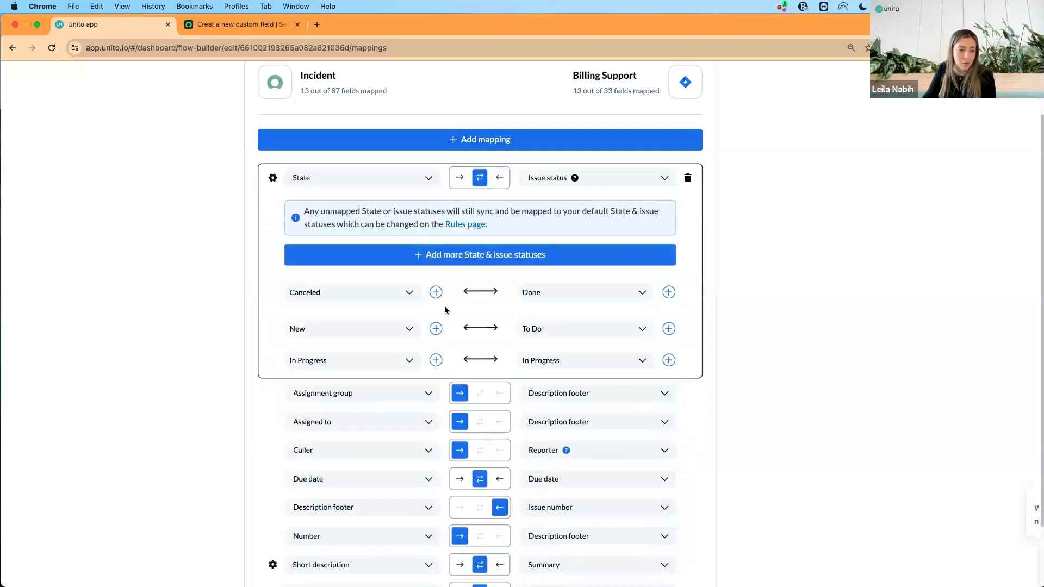
left_click(435, 292)
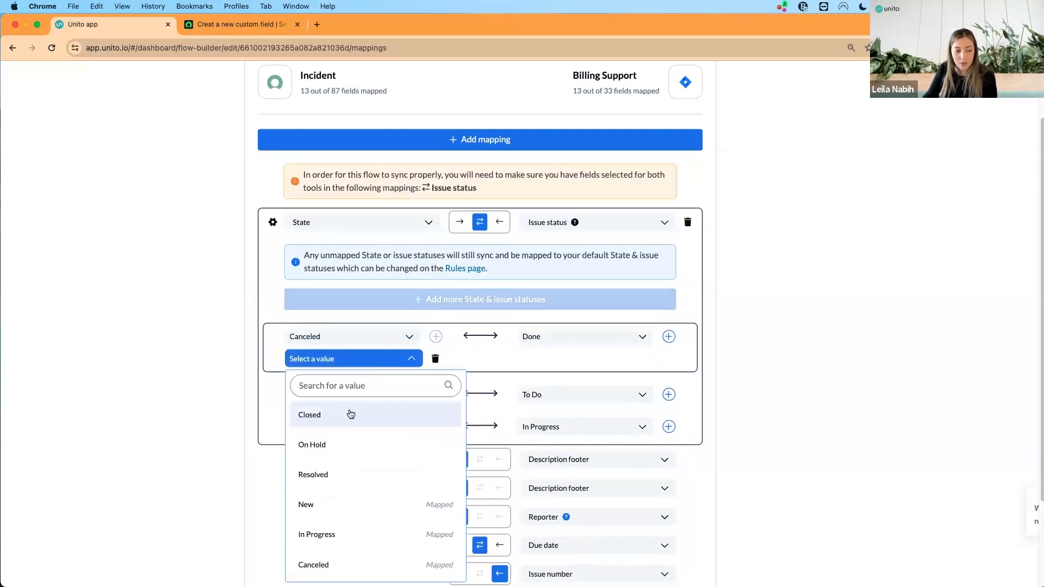
left_click(309, 414)
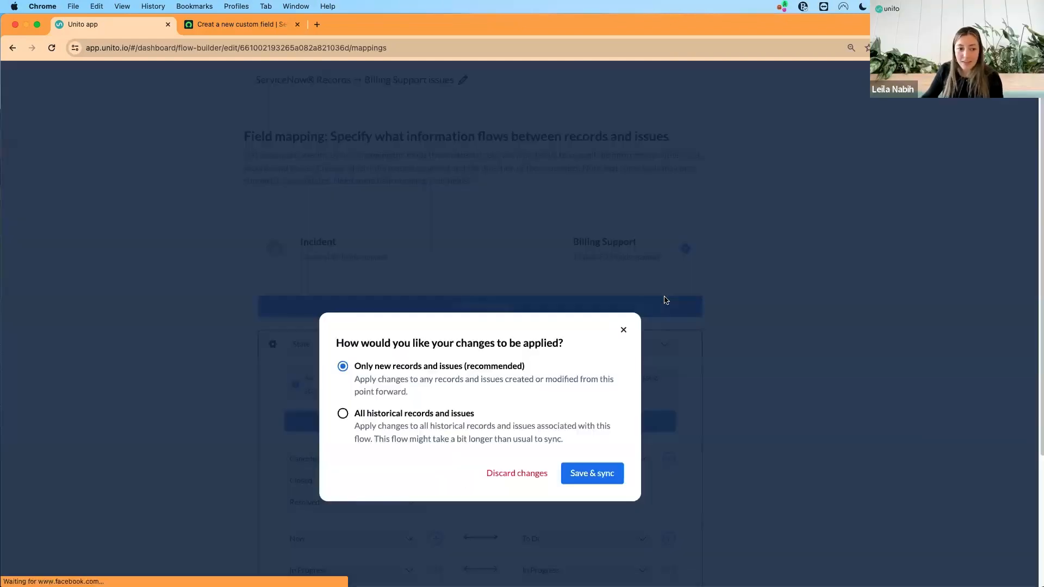
Save & sync the mapping changes, applying only to new records and issues
left_click(589, 473)
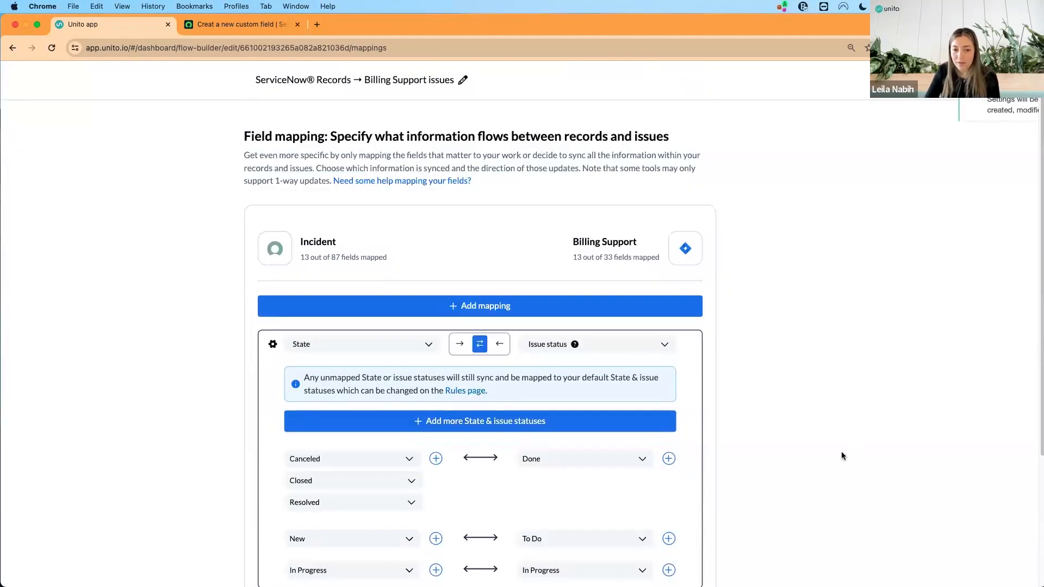
scroll("down", 3)
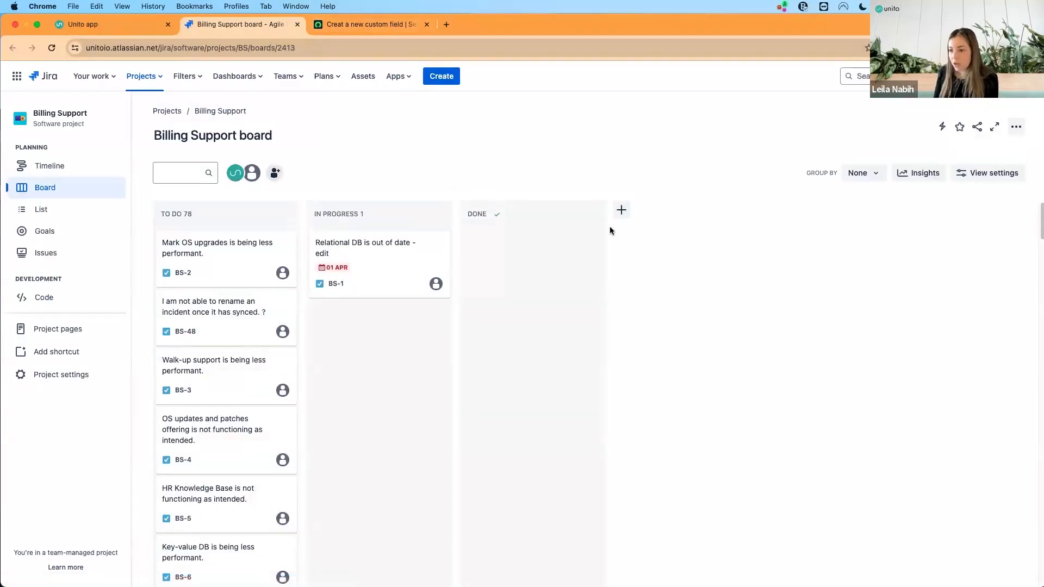
mouse_move(233, 260)
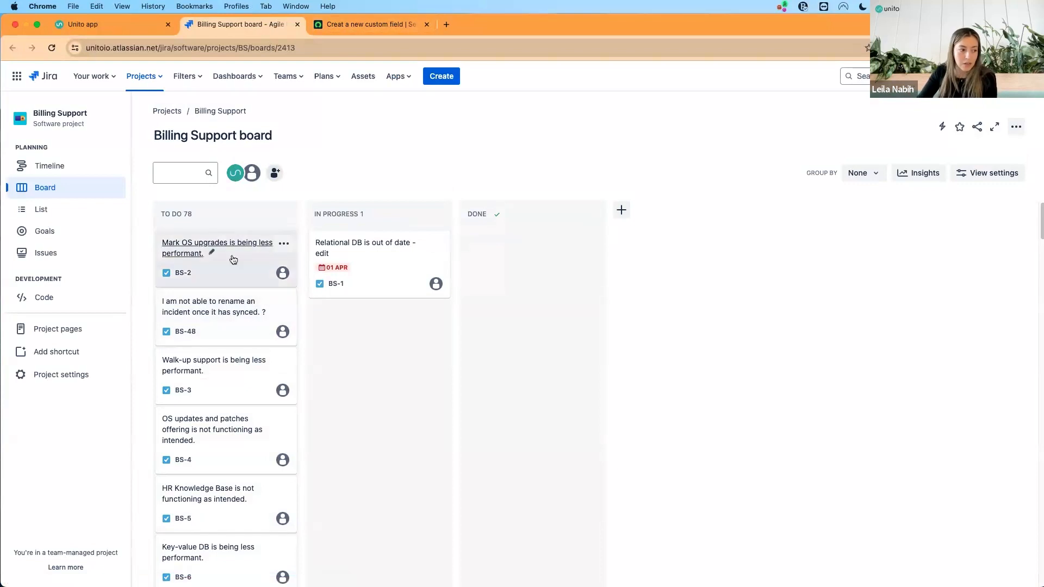
On the Jira Billing Support board, find and select synced issue BS-79
scroll("down", 3)
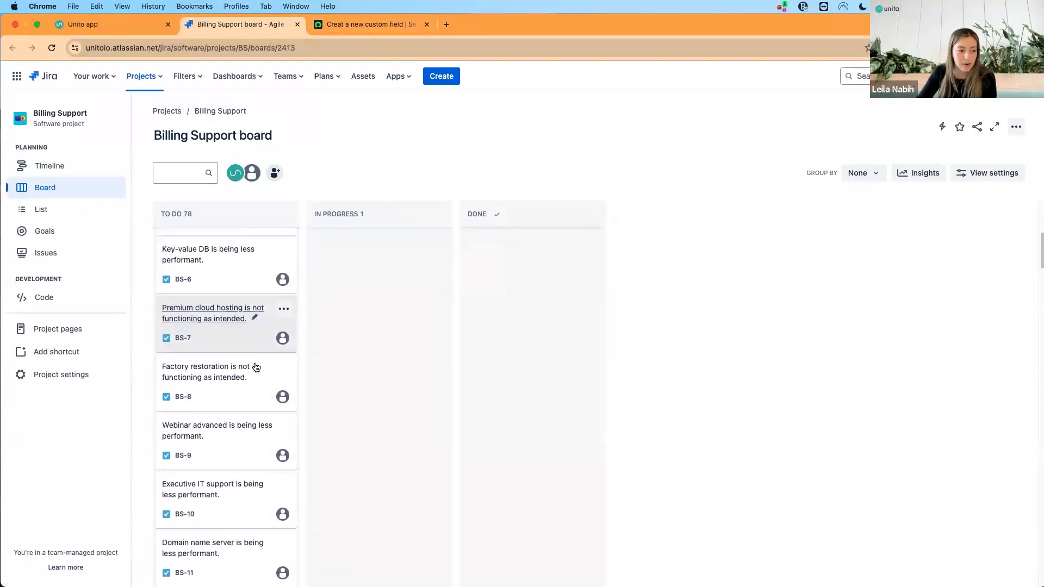
scroll("down", 3)
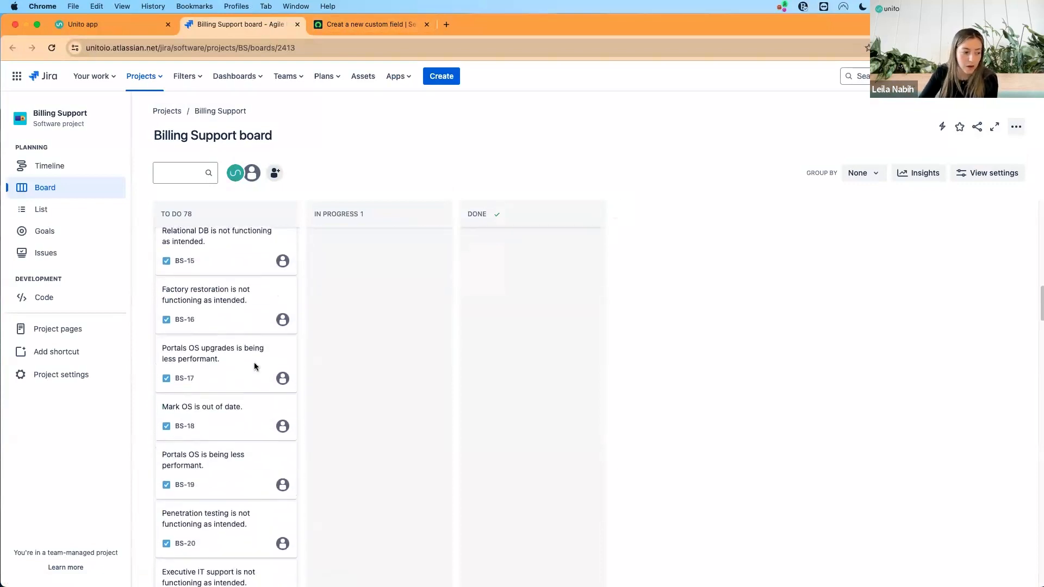
scroll("down", 3)
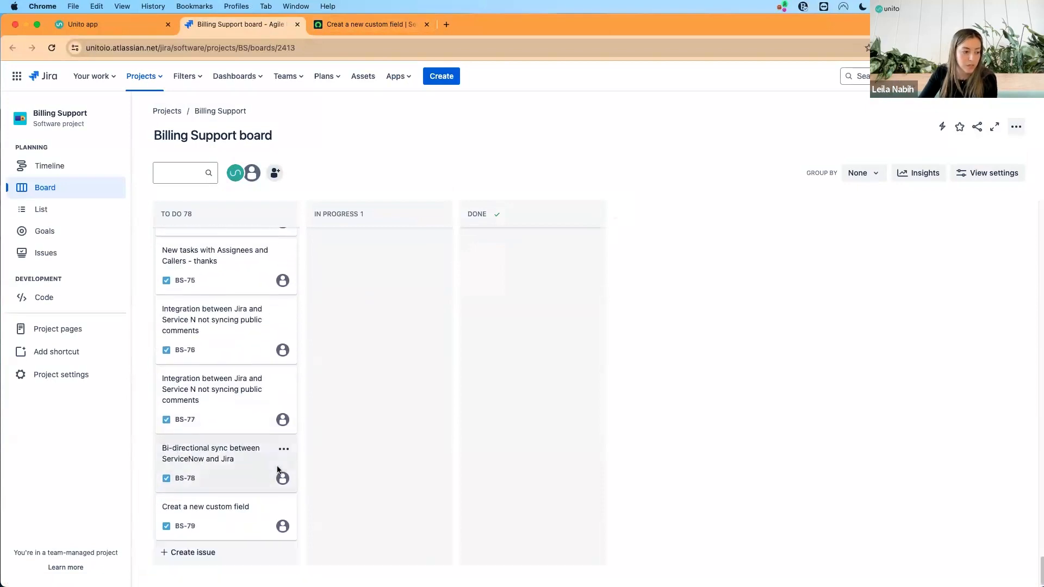
left_click(206, 512)
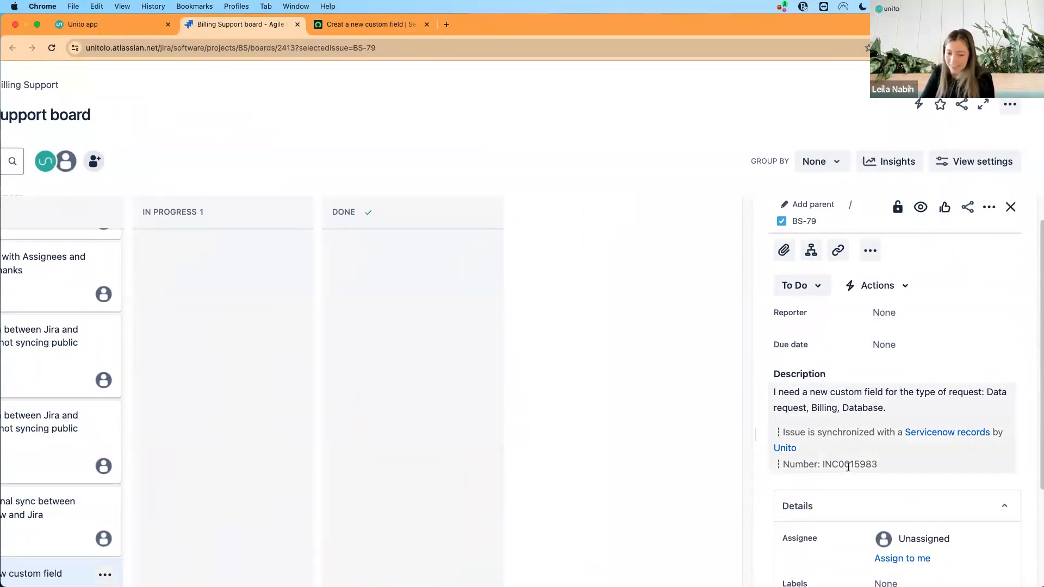
mouse_move(903, 466)
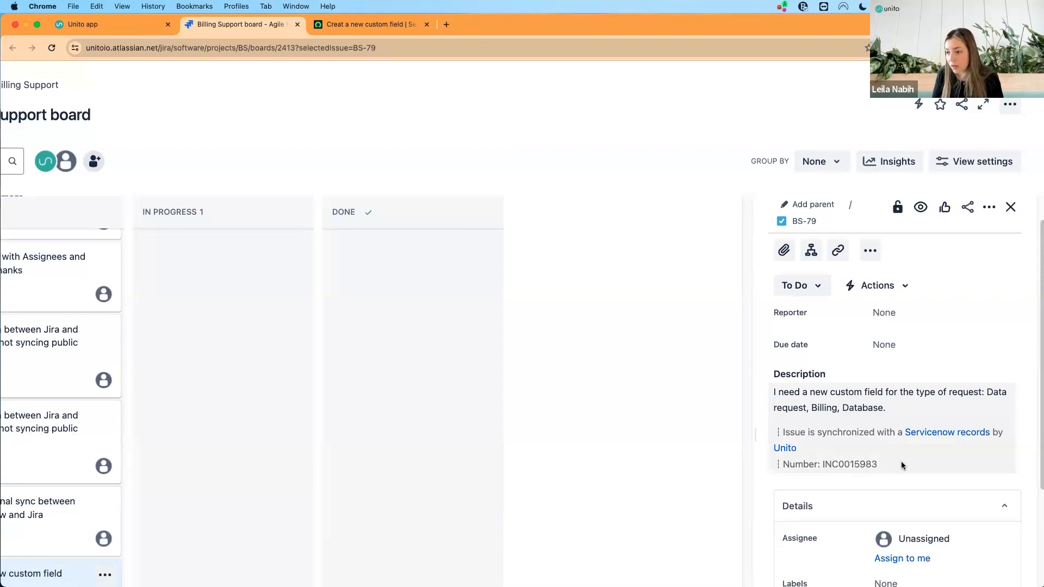
mouse_move(946, 432)
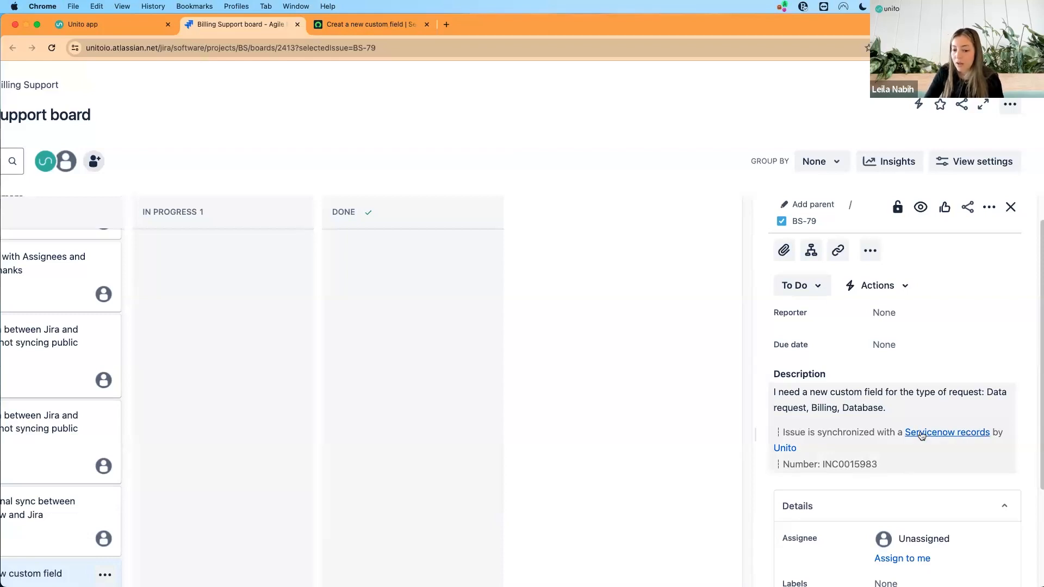
View linked ServiceNow incident INC0015983 in a new tab, then return to Jira issue BS-79
left_click(946, 432)
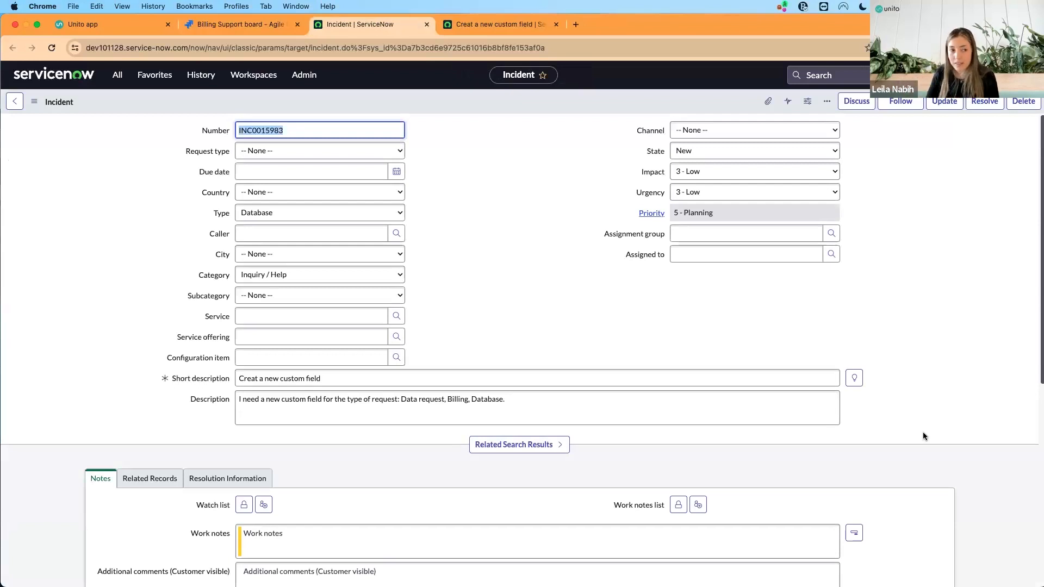
left_click(240, 25)
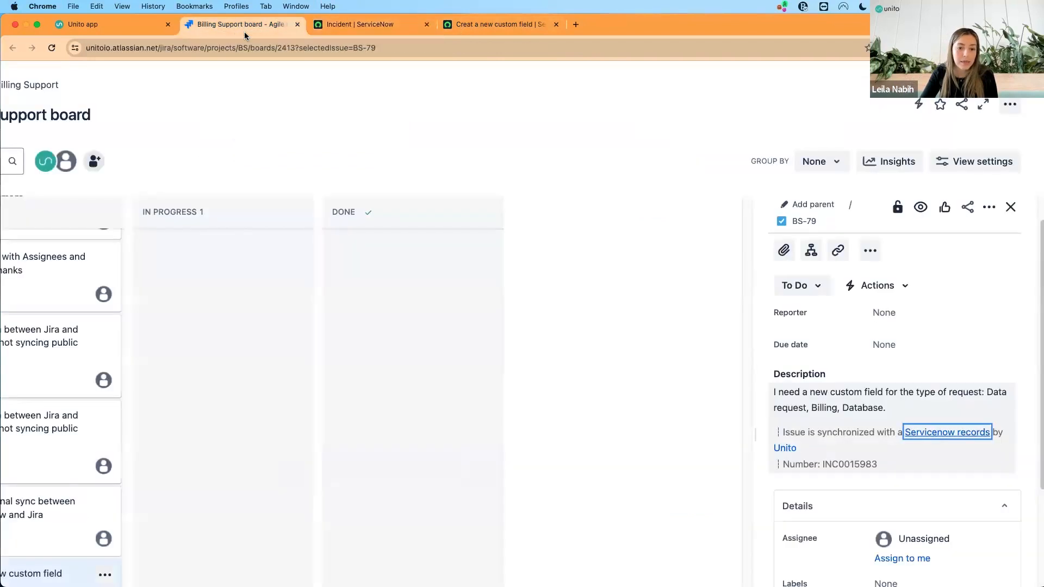
Post the comment 'Well received - thank you!' on Jira issue BS-79
scroll("down", 3)
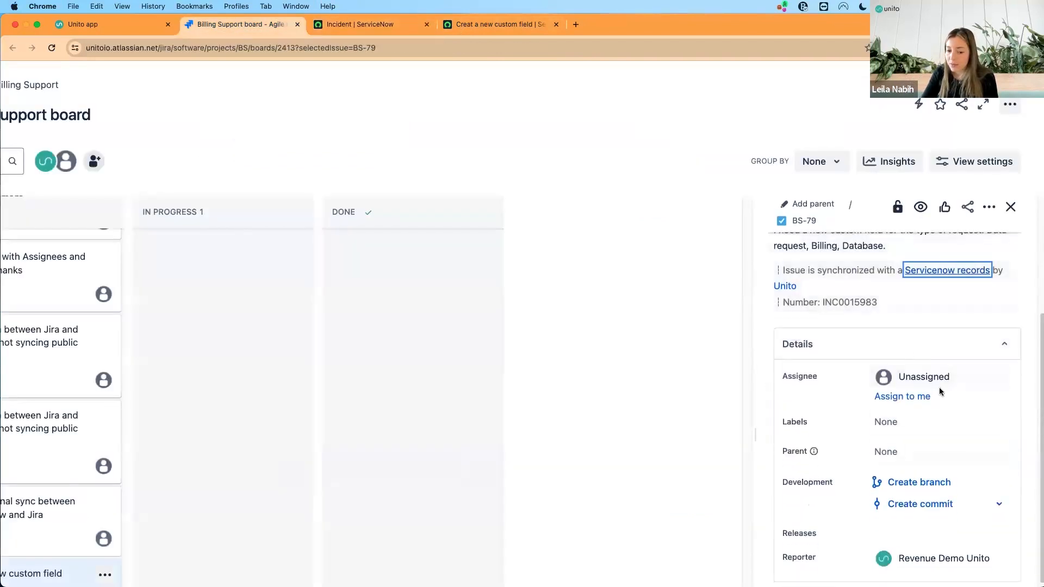
scroll("down", 3)
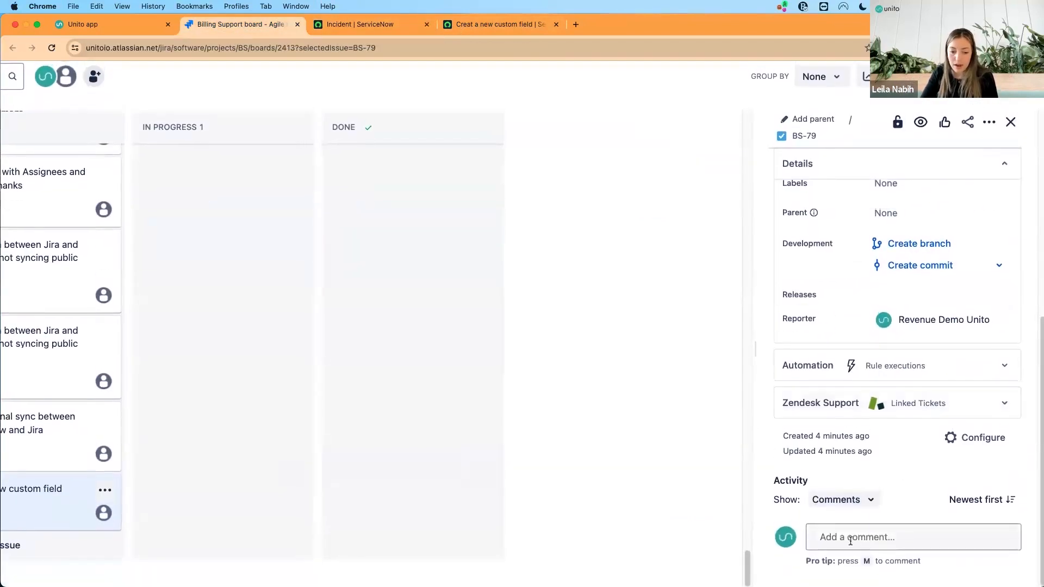
type("Well received - thank you!")
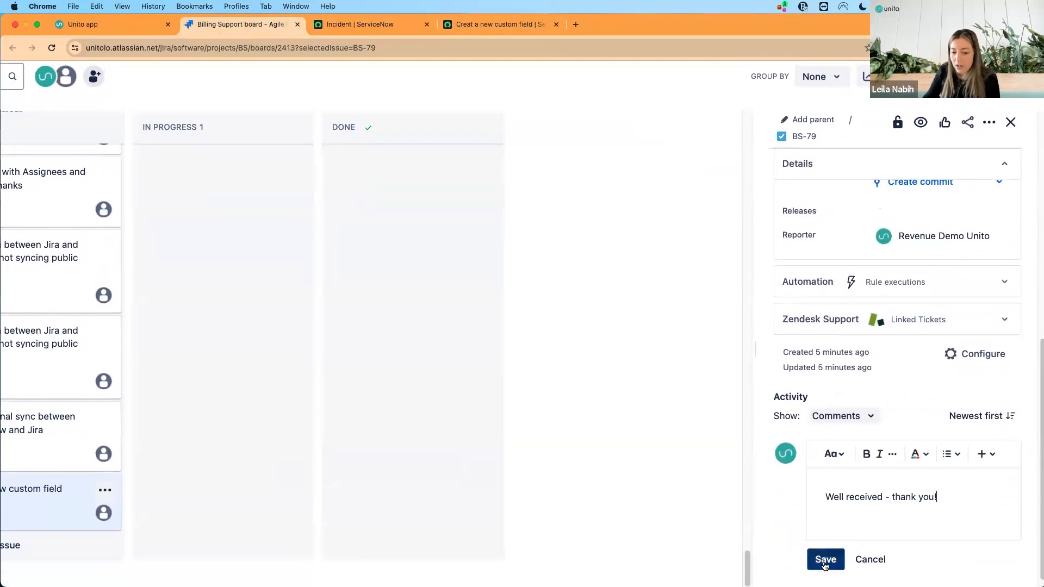
left_click(825, 559)
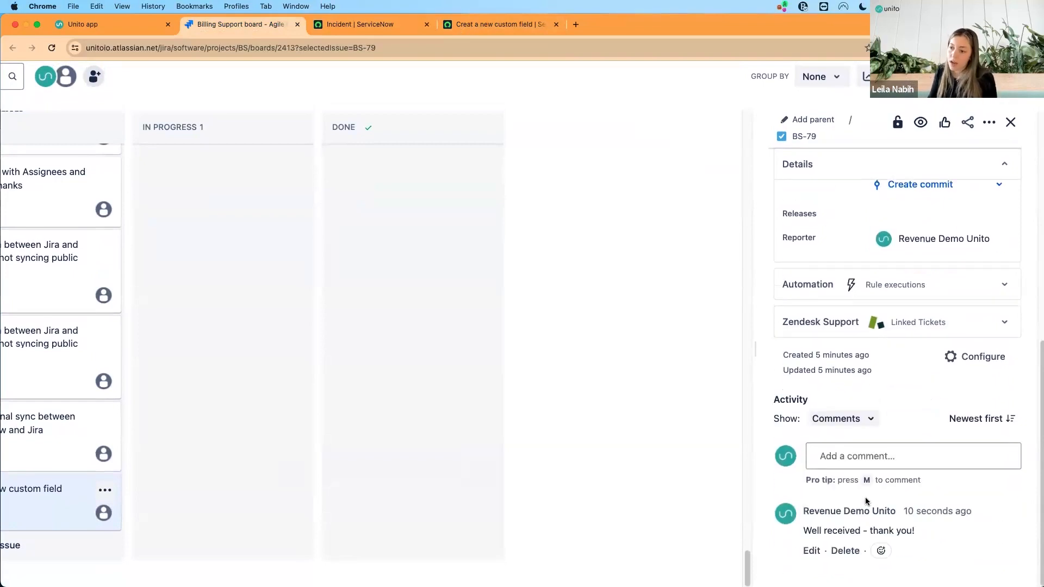